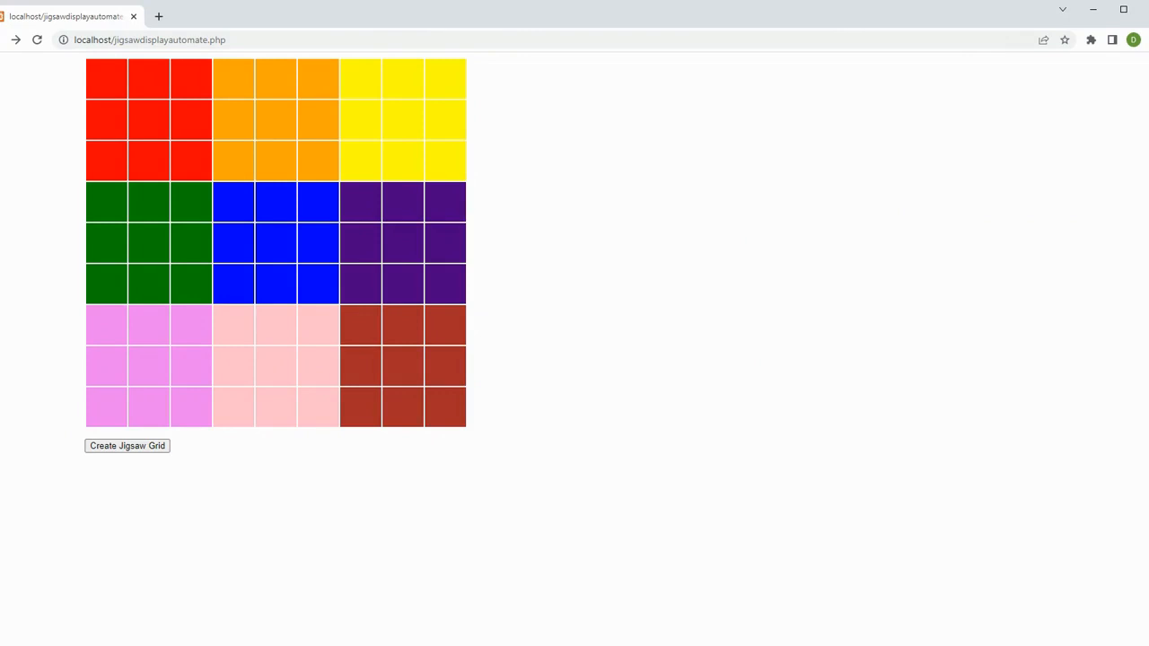
Regenerate the 9×9 grid ten times with Create Jigsaw Grid to produce fresh random jigsaw layouts
{"action": "left_click", "coordinate": [126, 445]}
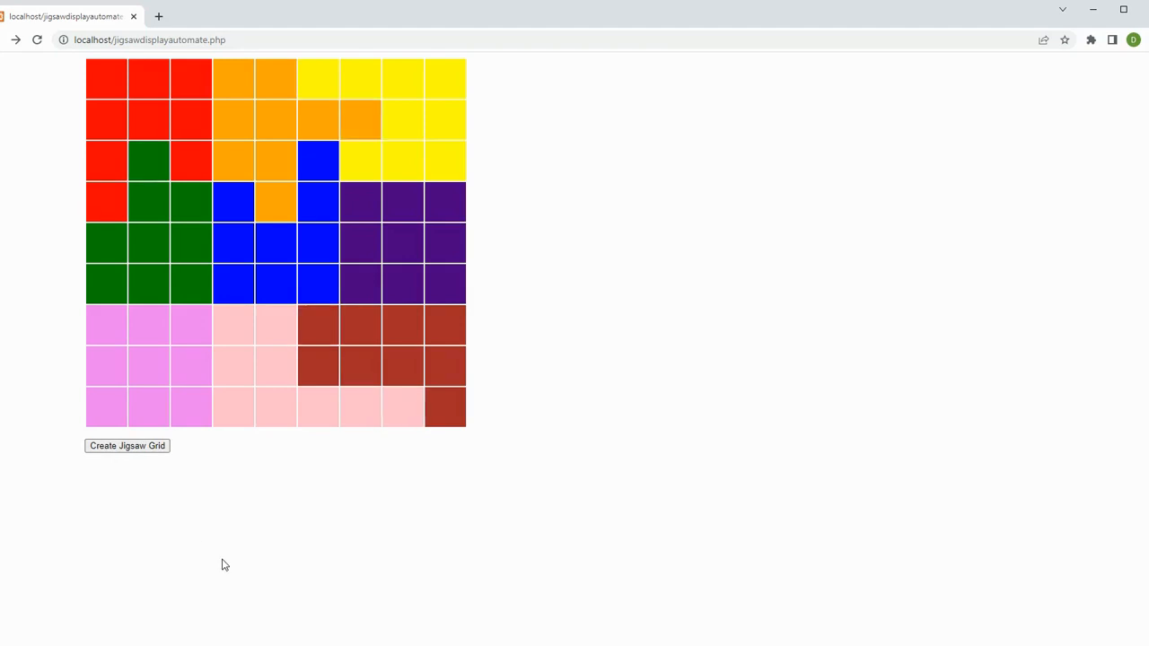
{"action": "left_click", "coordinate": [125, 446]}
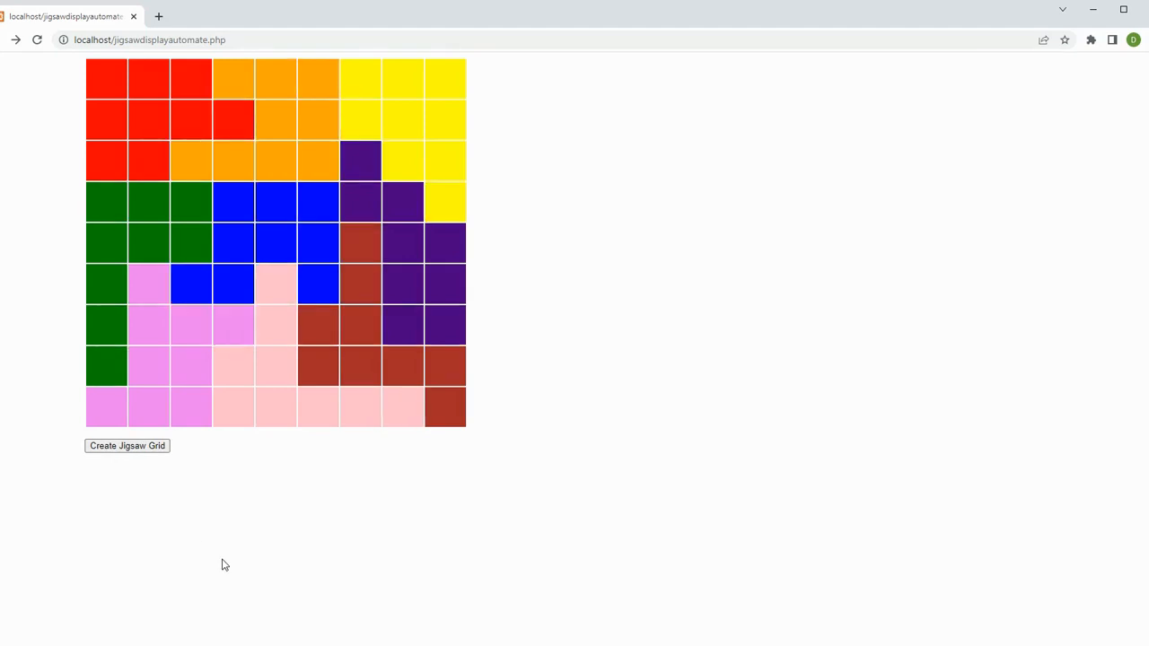
{"action": "left_click", "coordinate": [126, 445]}
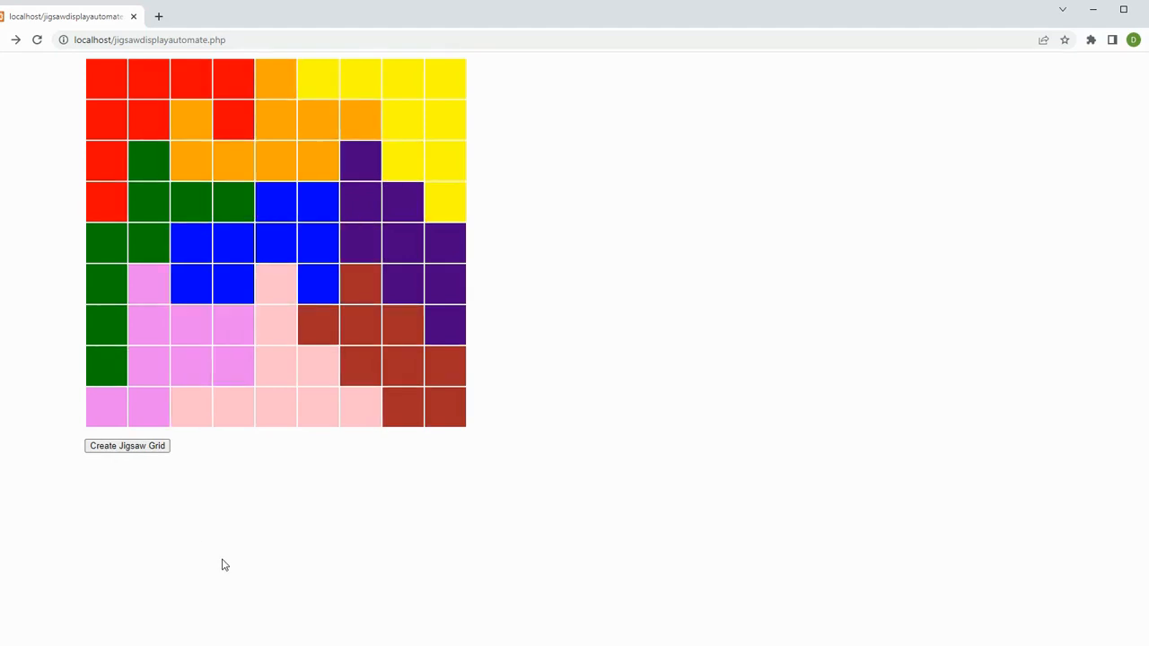
{"action": "left_click", "coordinate": [126, 445]}
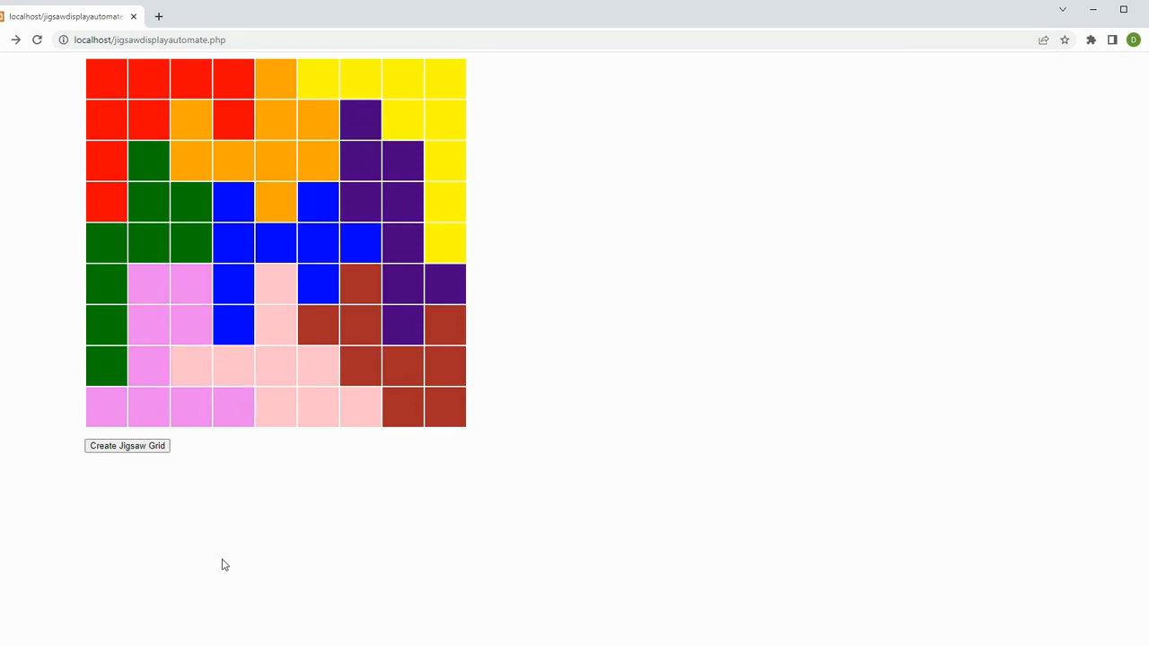
{"action": "left_click", "coordinate": [126, 445]}
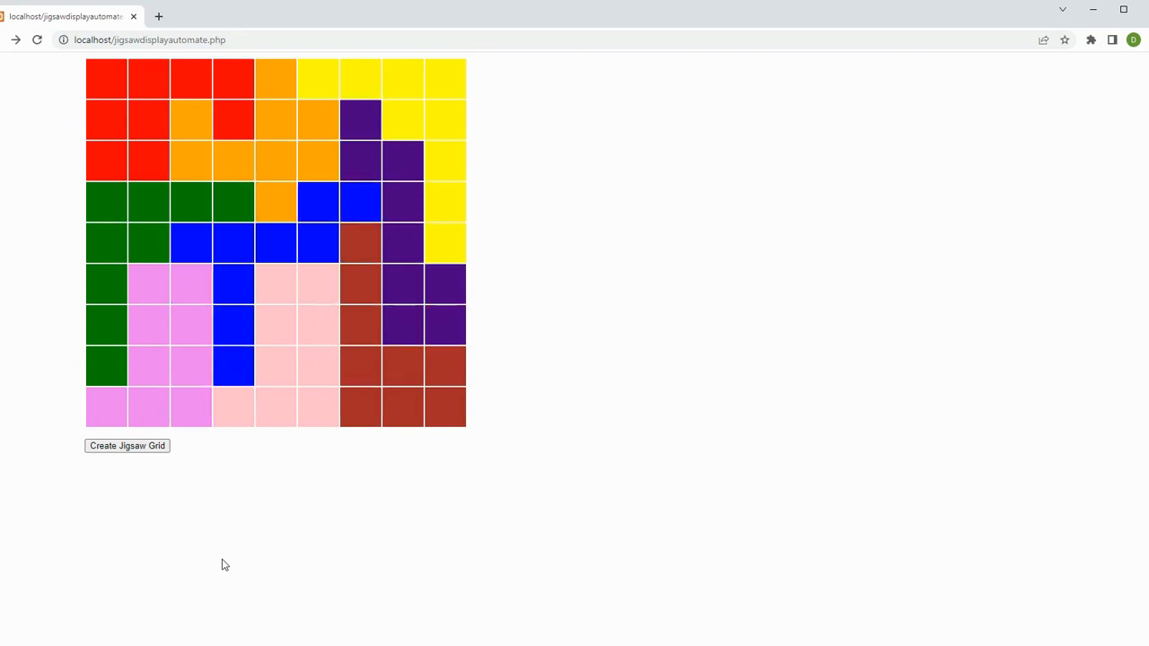
{"action": "left_click", "coordinate": [125, 445]}
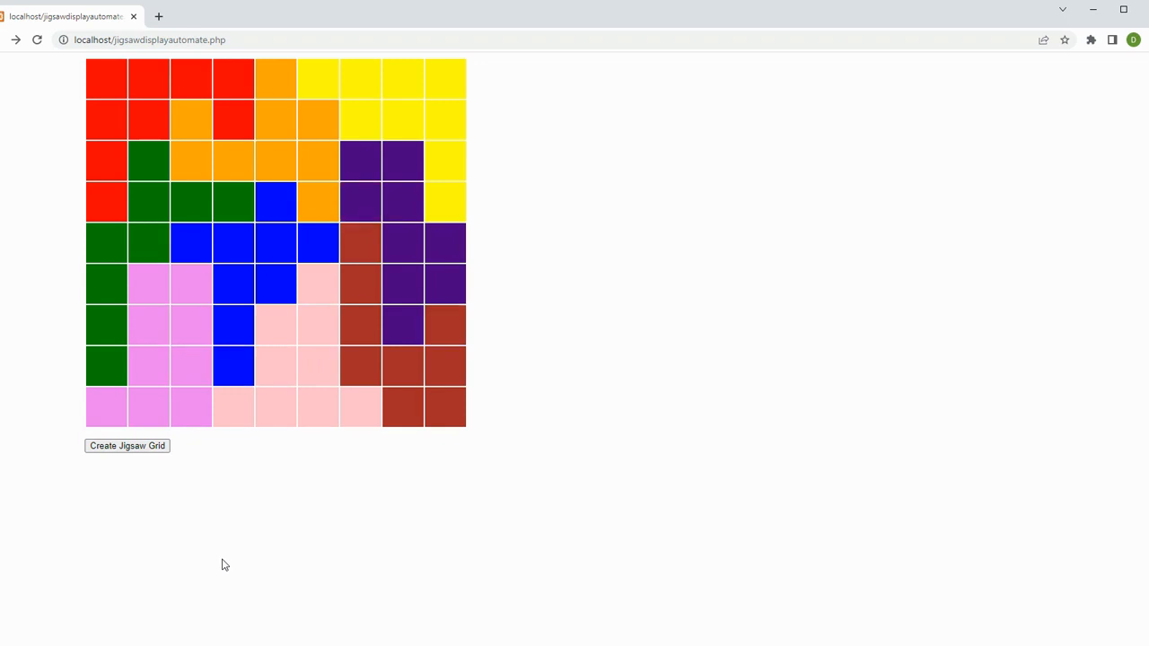
{"action": "left_click", "coordinate": [125, 445]}
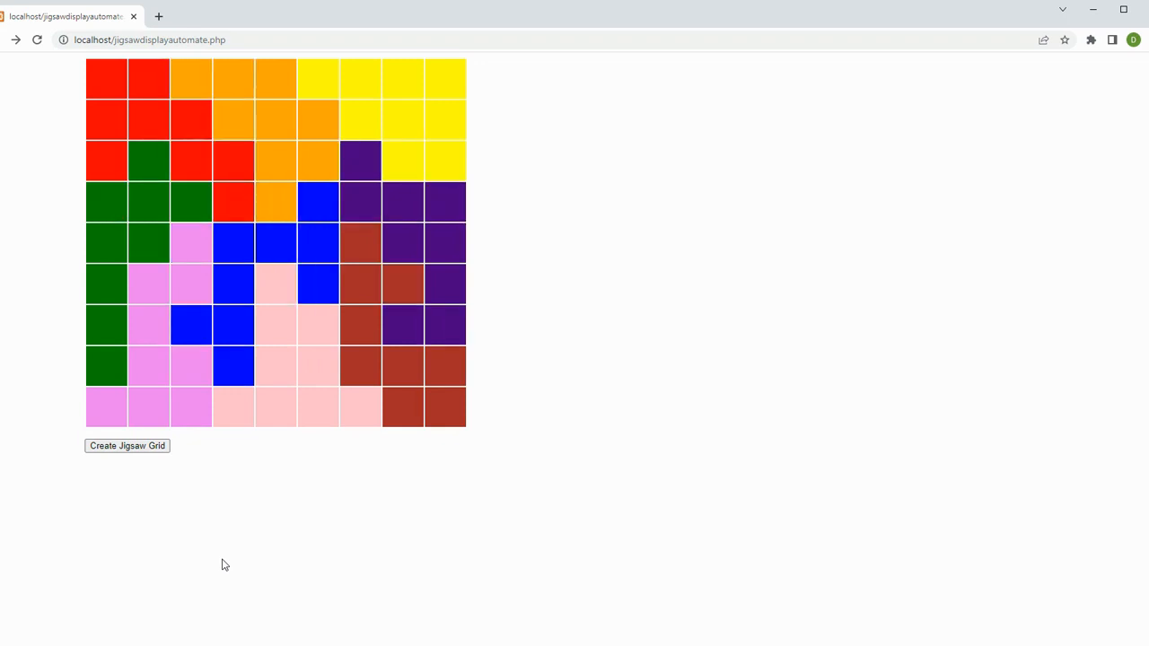
{"action": "left_click", "coordinate": [126, 445]}
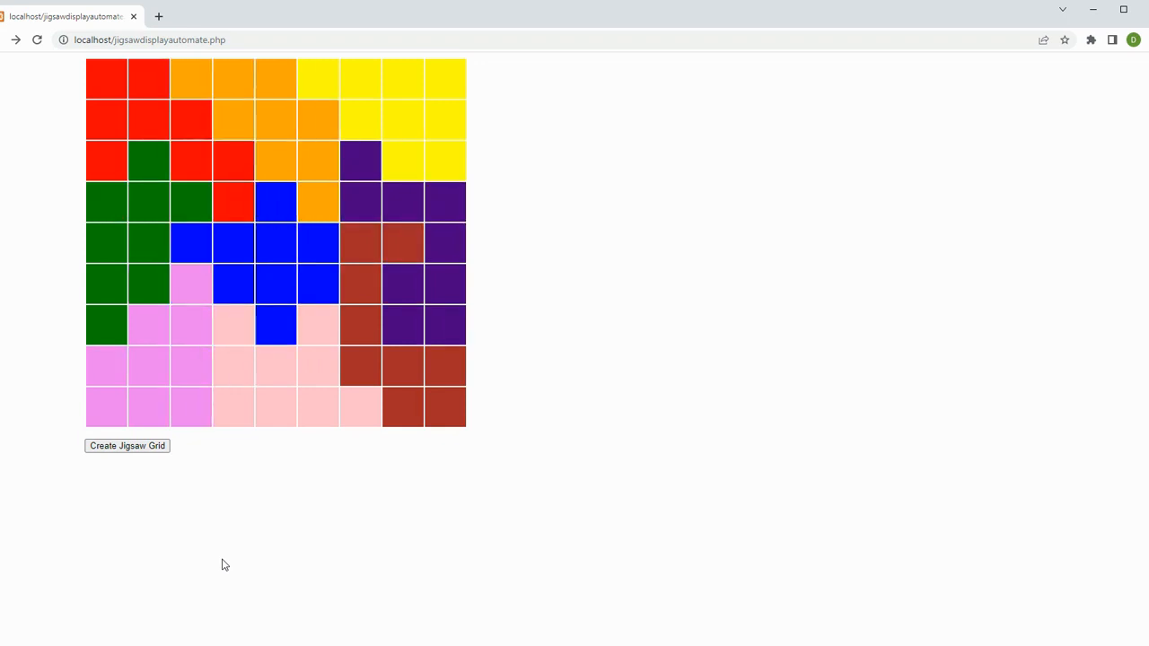
{"action": "left_click", "coordinate": [126, 445]}
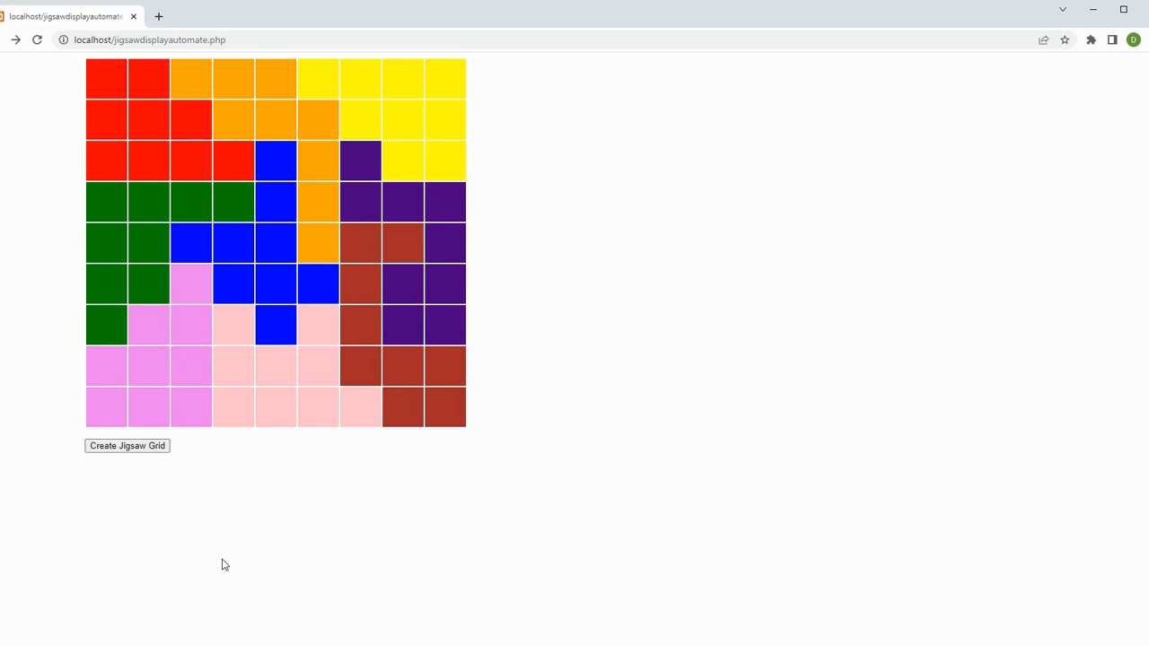
{"action": "left_click", "coordinate": [125, 445]}
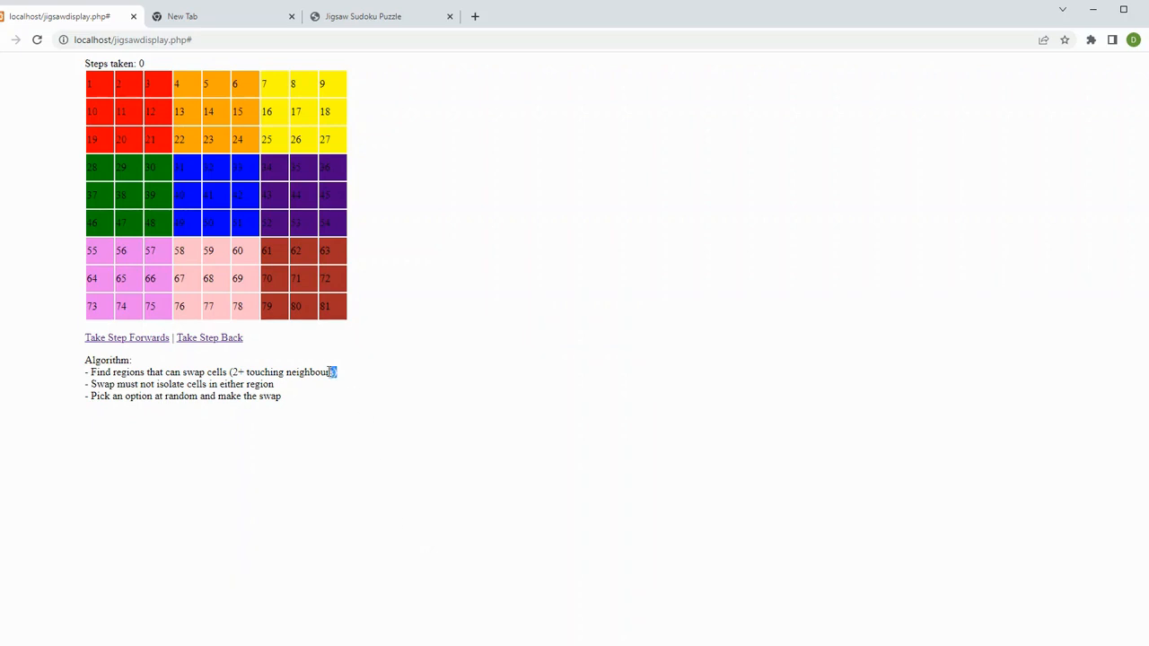
{"action": "triple_click", "coordinate": [212, 371]}
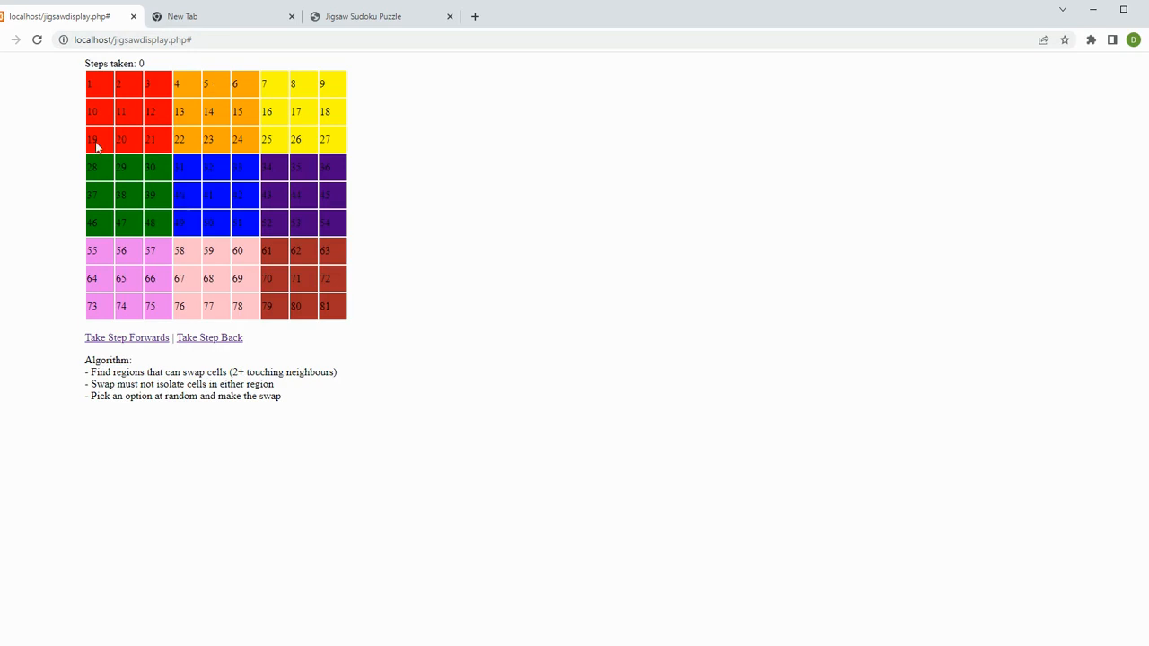
{"action": "mouse_move", "coordinate": [180, 158]}
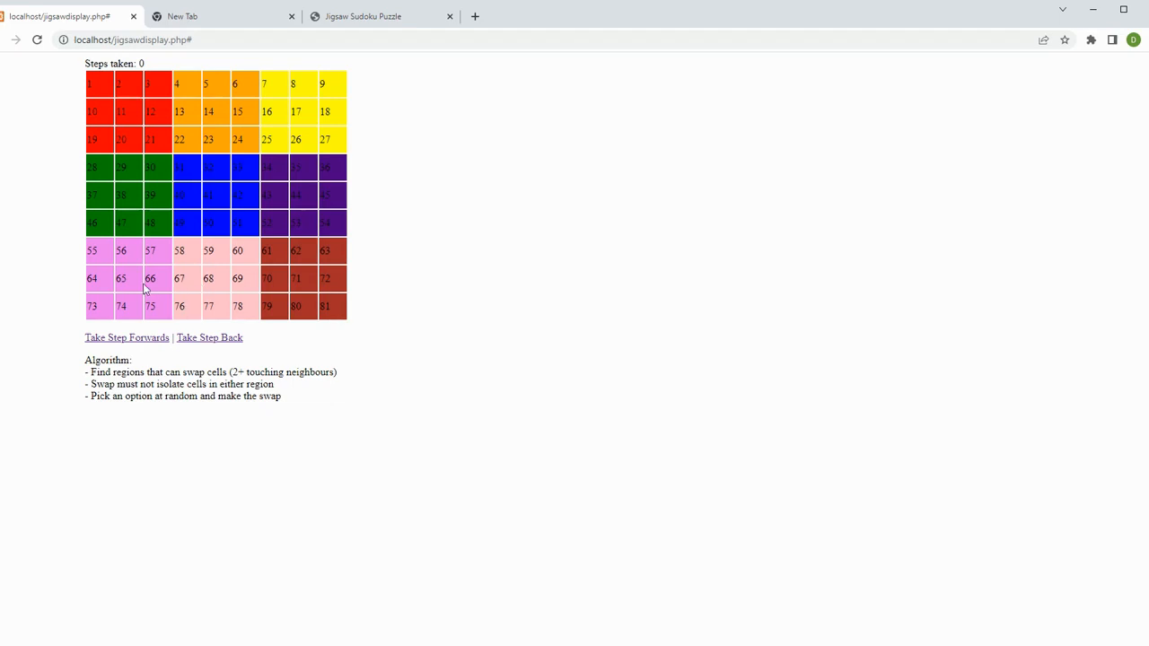
{"action": "mouse_move", "coordinate": [148, 287]}
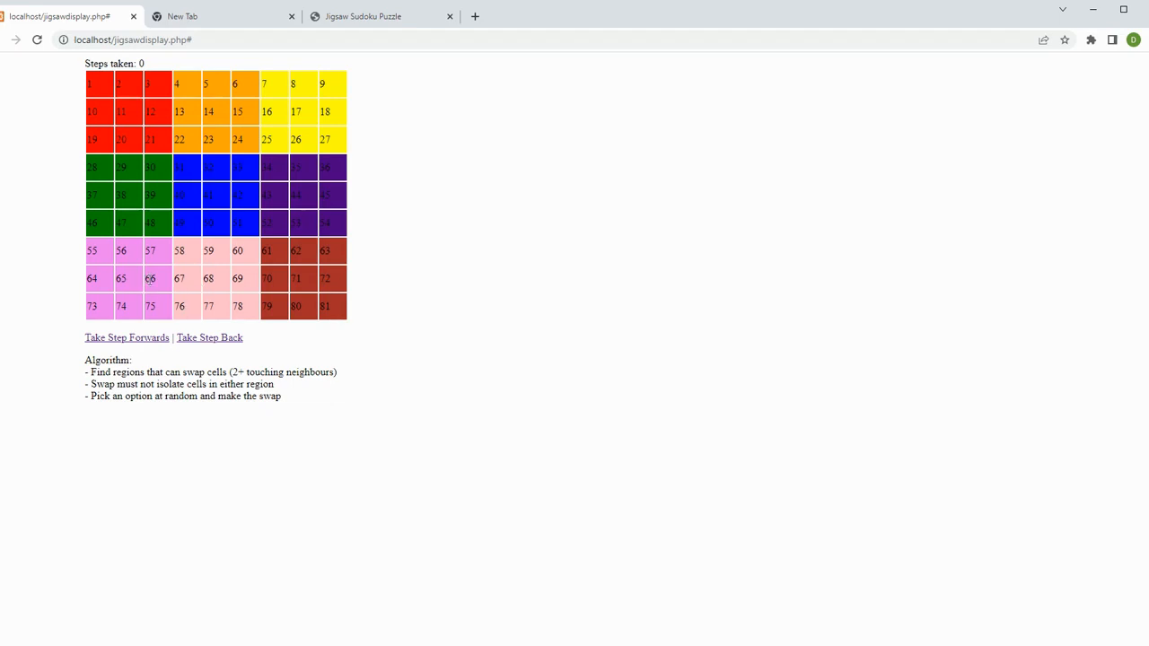
Highlight cells 66/67 and 75/76 as swap candidates, then apply the first swap step
{"action": "double_click", "coordinate": [179, 279]}
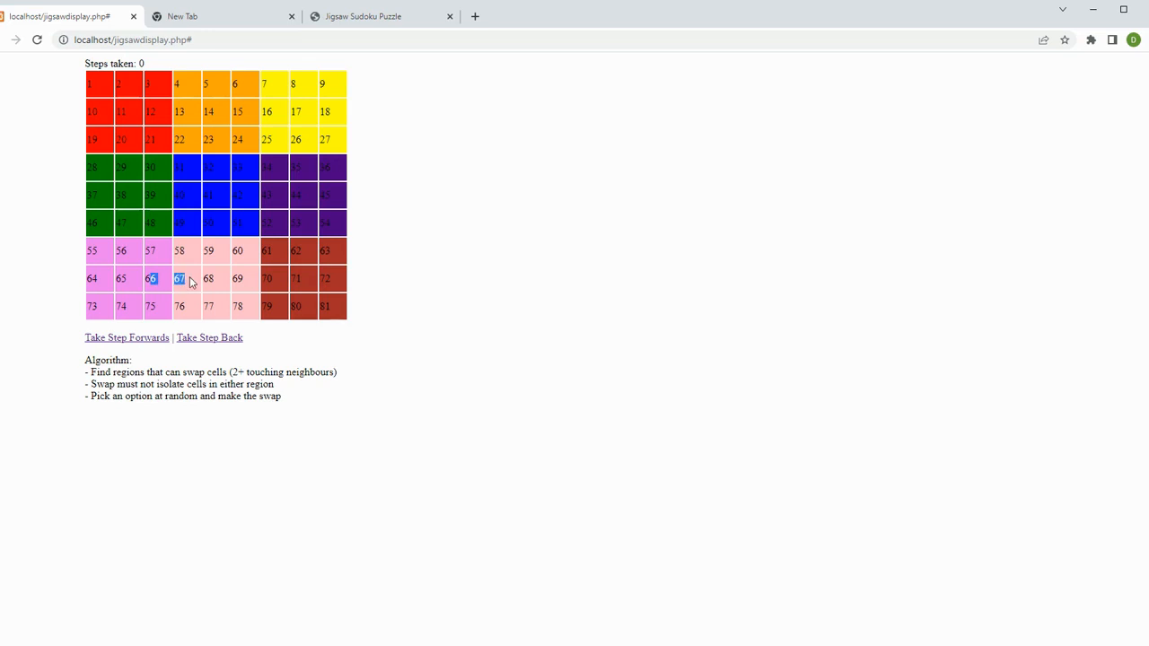
{"action": "mouse_move", "coordinate": [198, 294]}
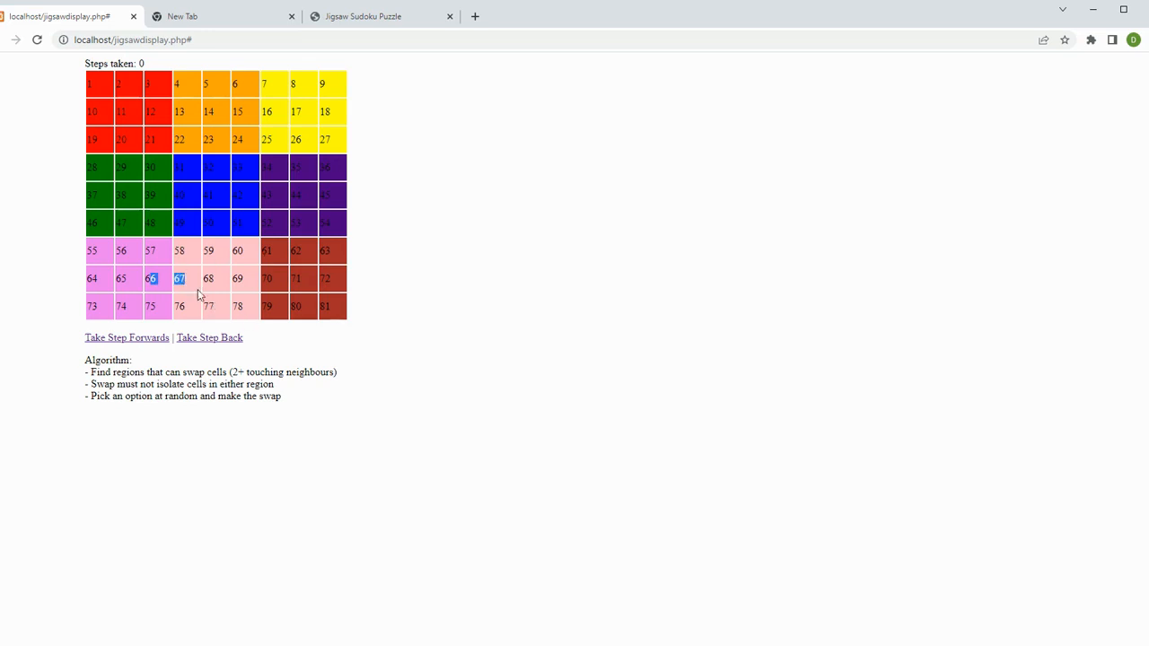
{"action": "left_click", "coordinate": [125, 338]}
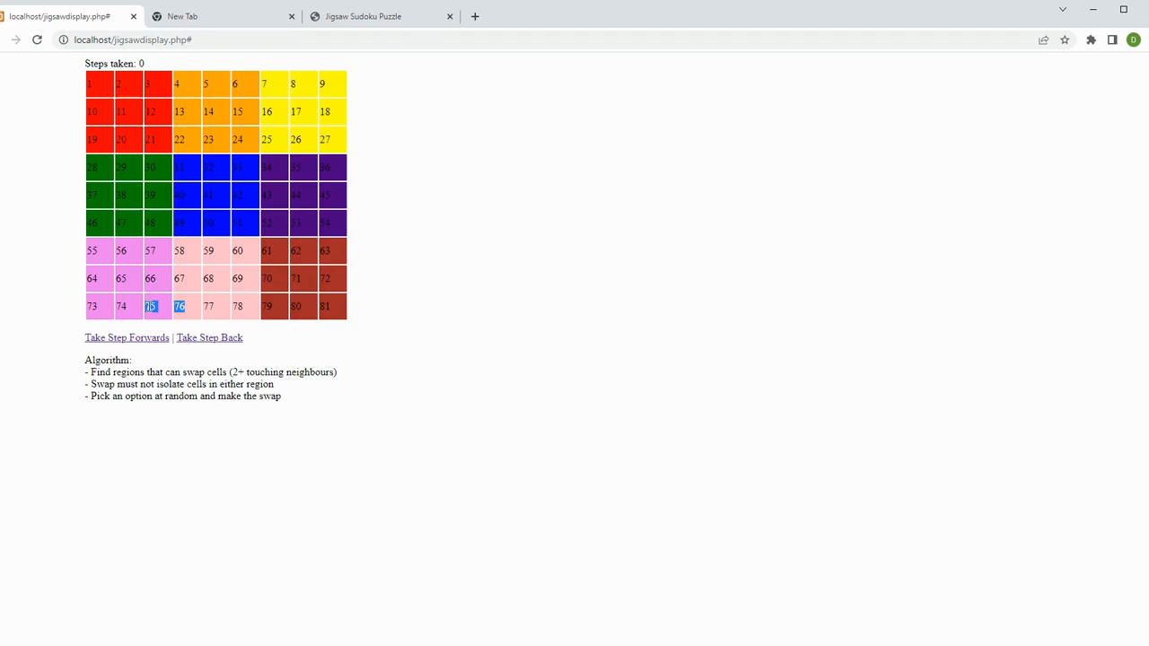
{"action": "left_click", "coordinate": [125, 337]}
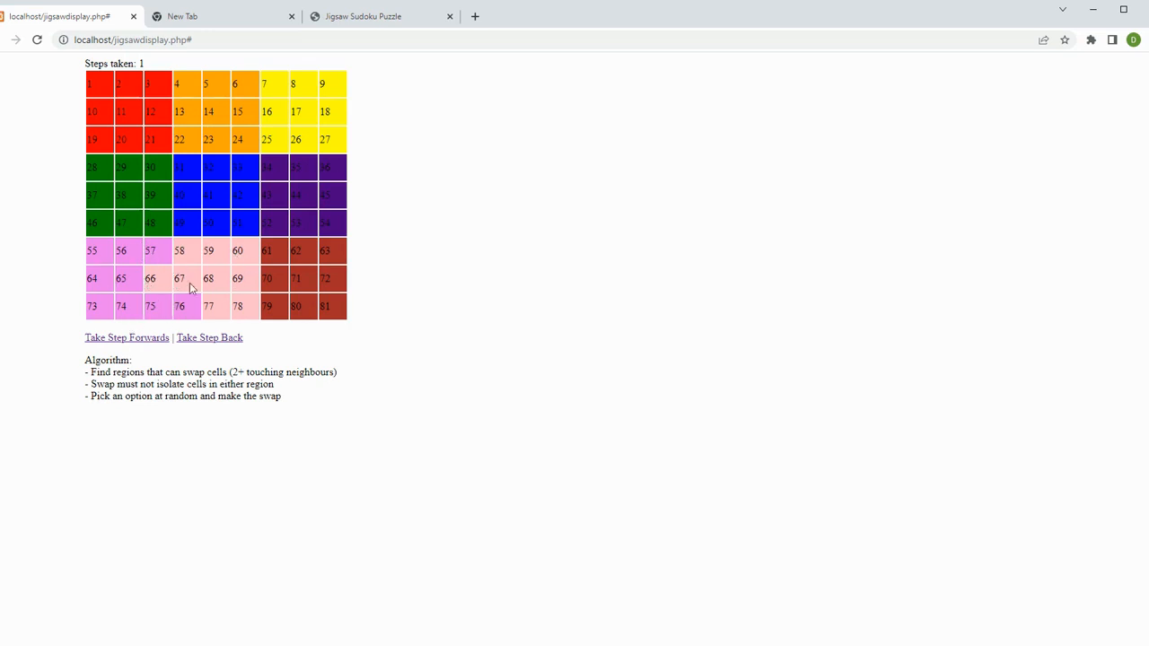
{"action": "mouse_move", "coordinate": [204, 316]}
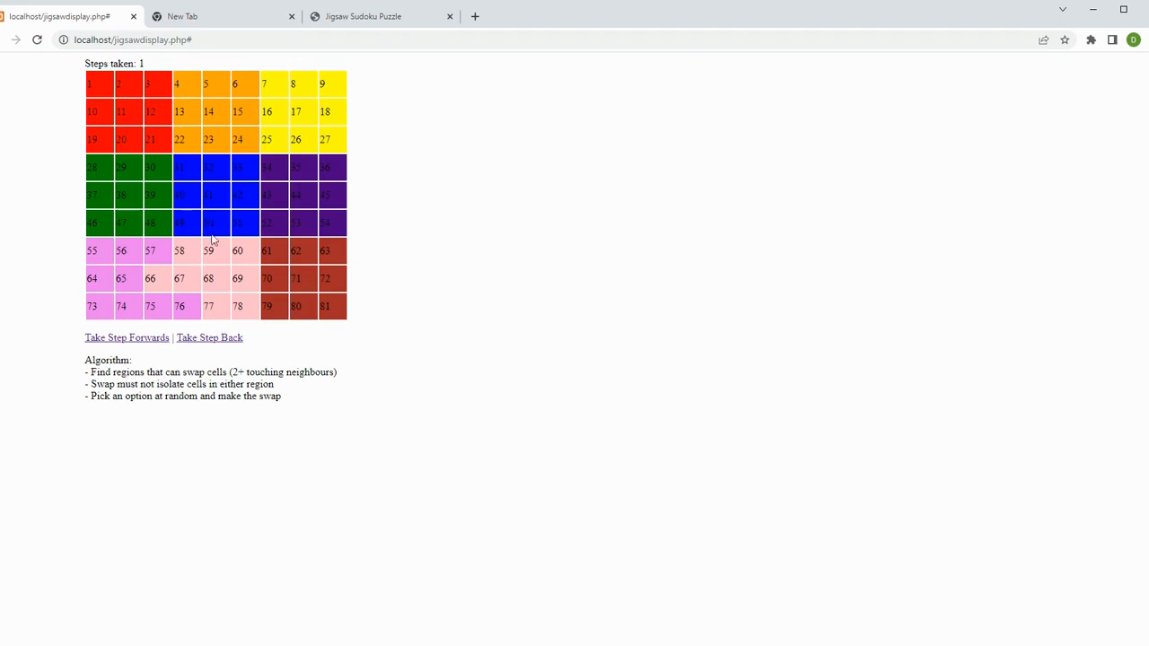
{"action": "mouse_move", "coordinate": [190, 258]}
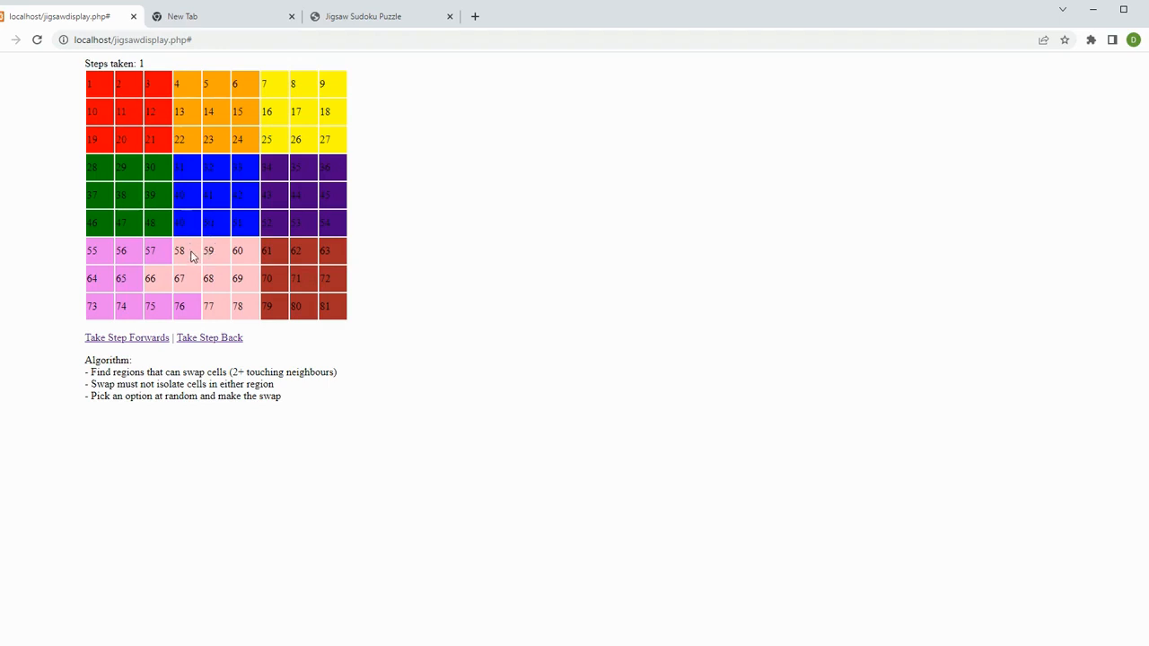
{"action": "mouse_move", "coordinate": [152, 346]}
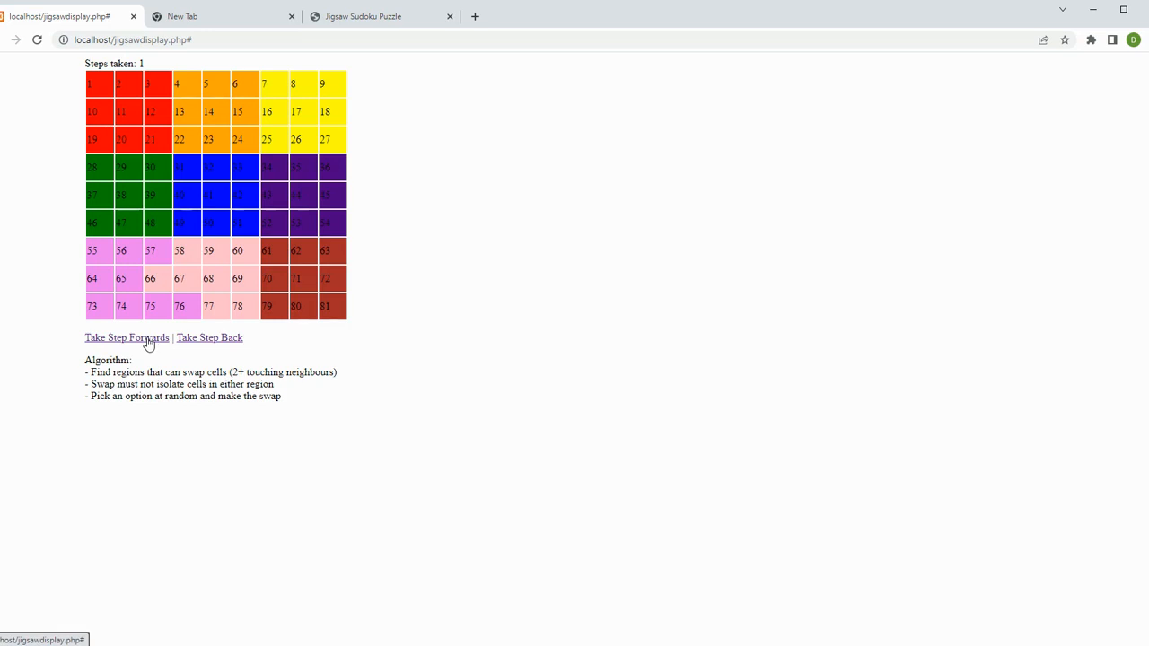
Advance the swapping algorithm four more steps so neighbouring regions exchange cells
{"action": "left_click", "coordinate": [126, 338]}
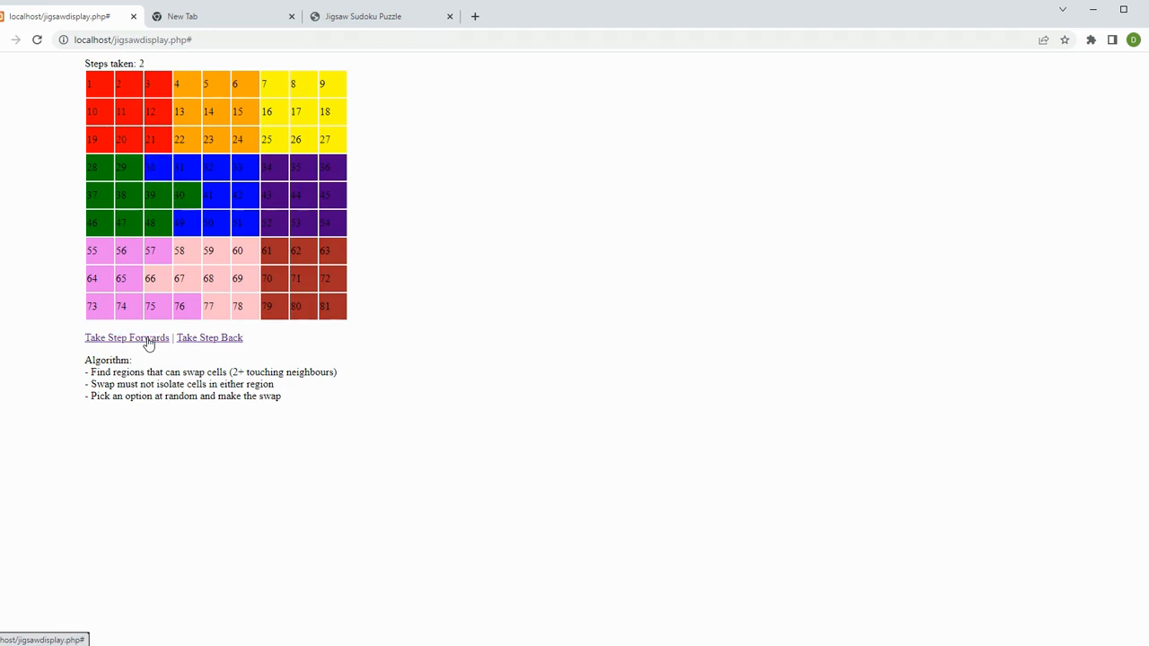
{"action": "left_click", "coordinate": [126, 338]}
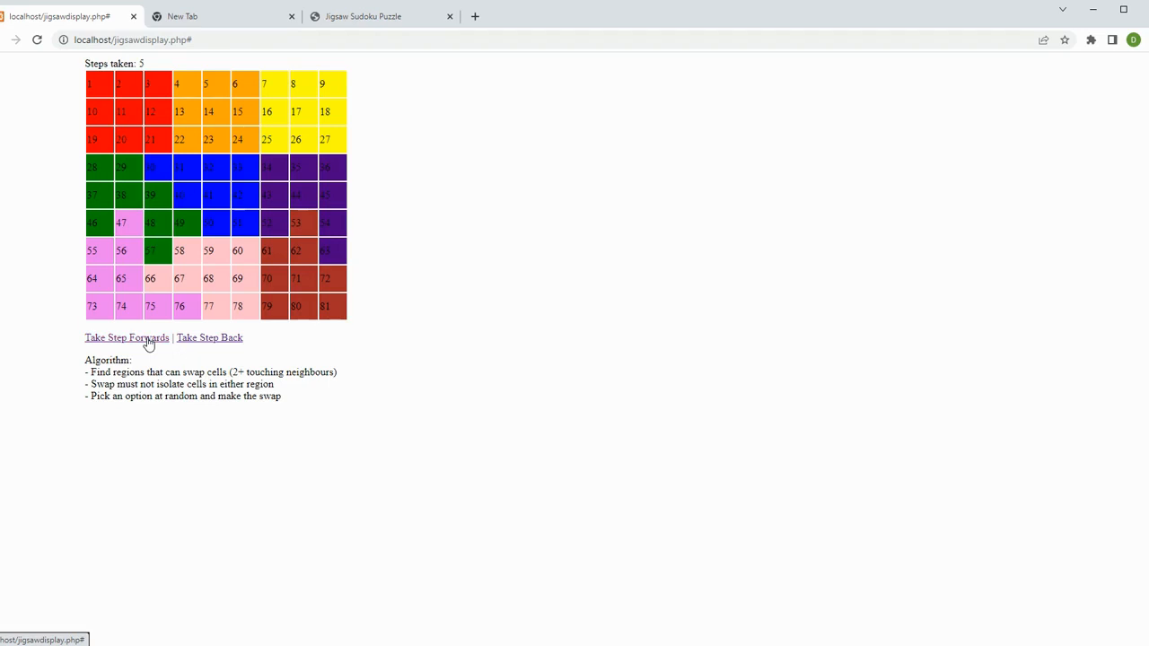
{"action": "left_click", "coordinate": [126, 337]}
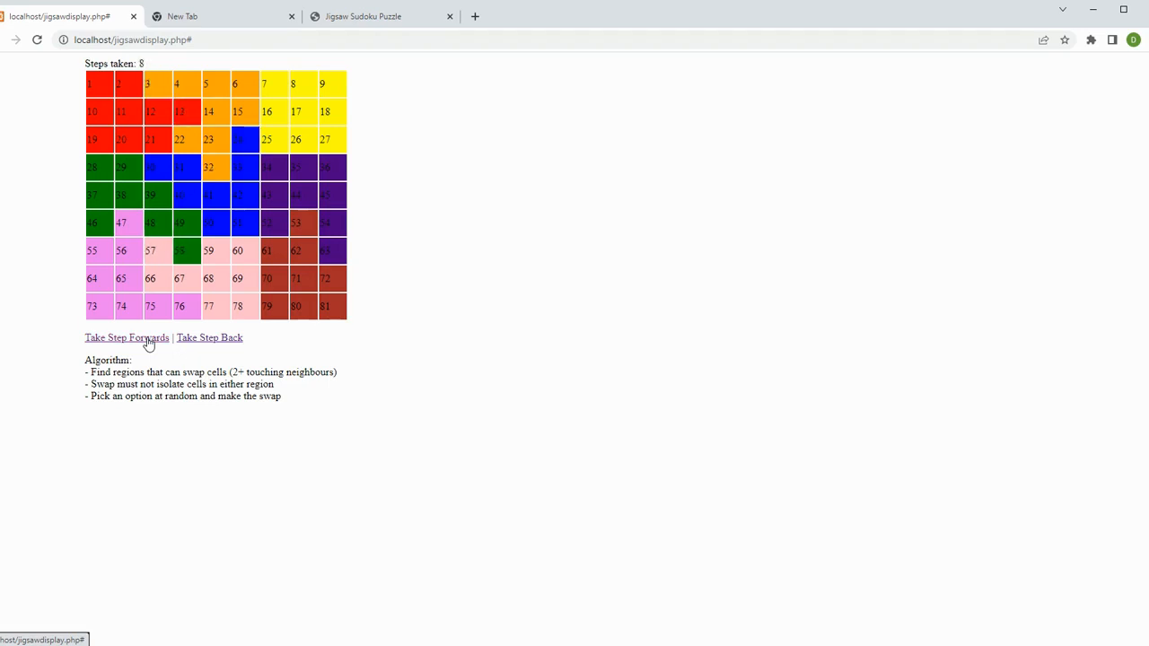
{"action": "left_click", "coordinate": [126, 337]}
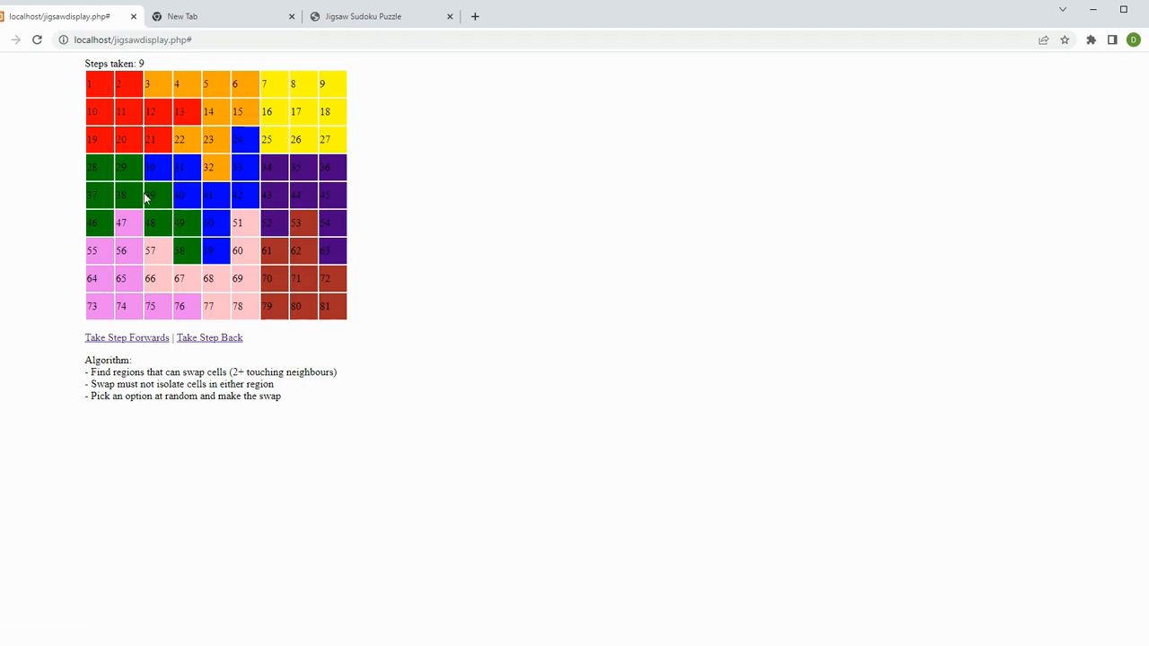
{"action": "mouse_move", "coordinate": [158, 201]}
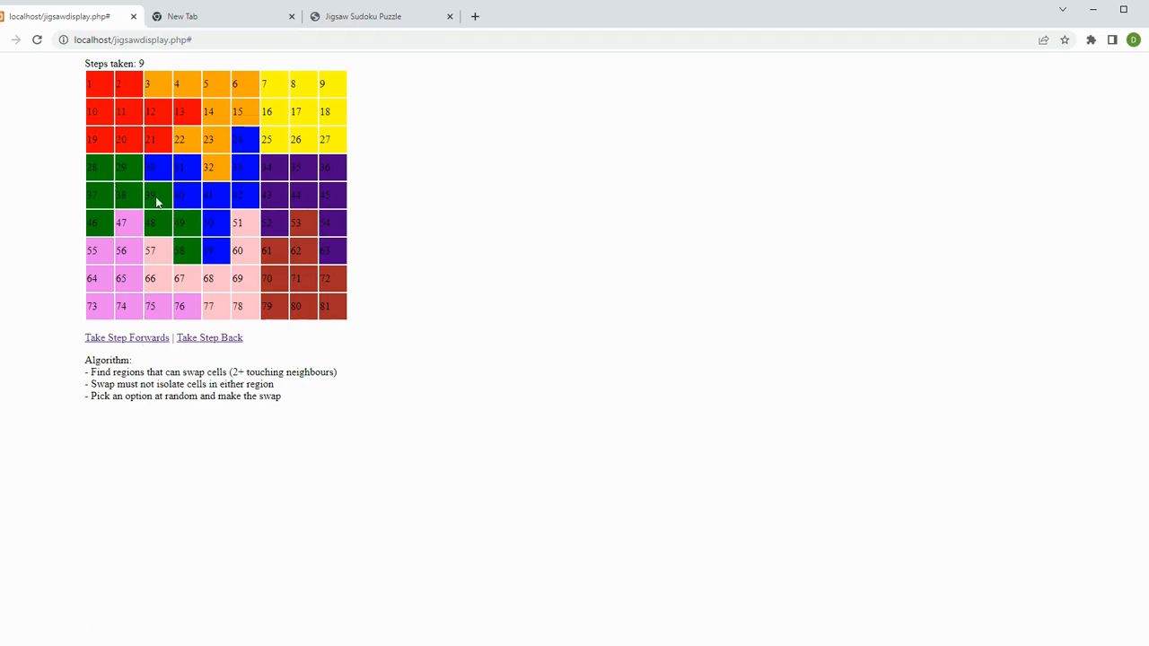
{"action": "mouse_move", "coordinate": [179, 194]}
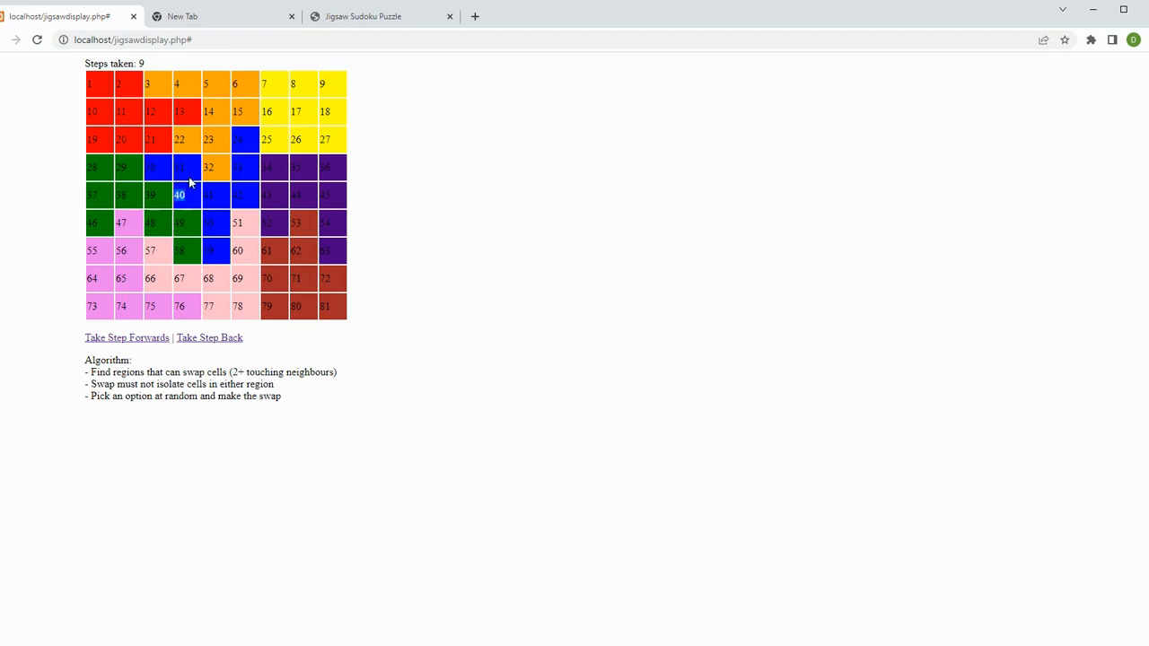
{"action": "mouse_move", "coordinate": [230, 178]}
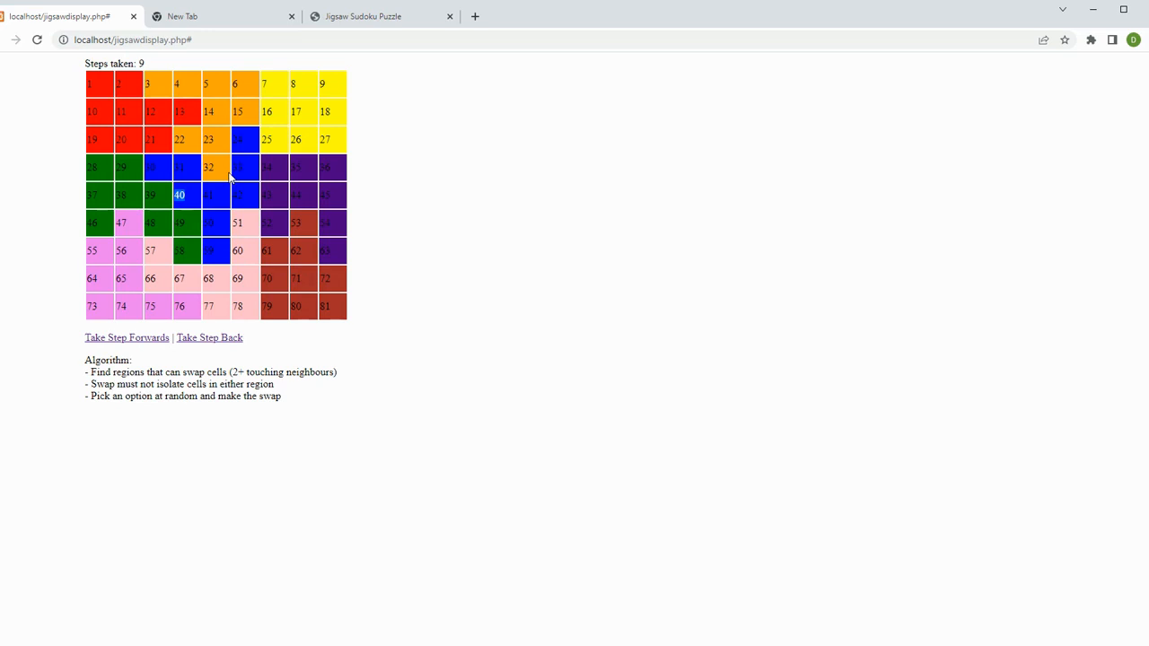
{"action": "mouse_move", "coordinate": [190, 173]}
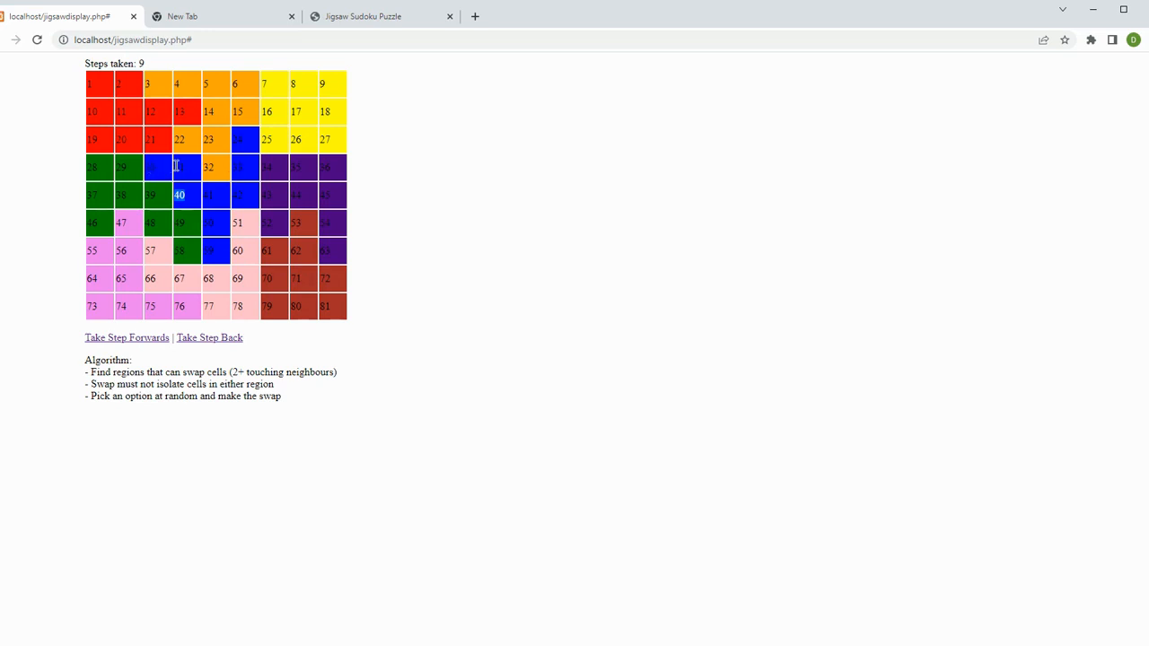
{"action": "mouse_move", "coordinate": [226, 205]}
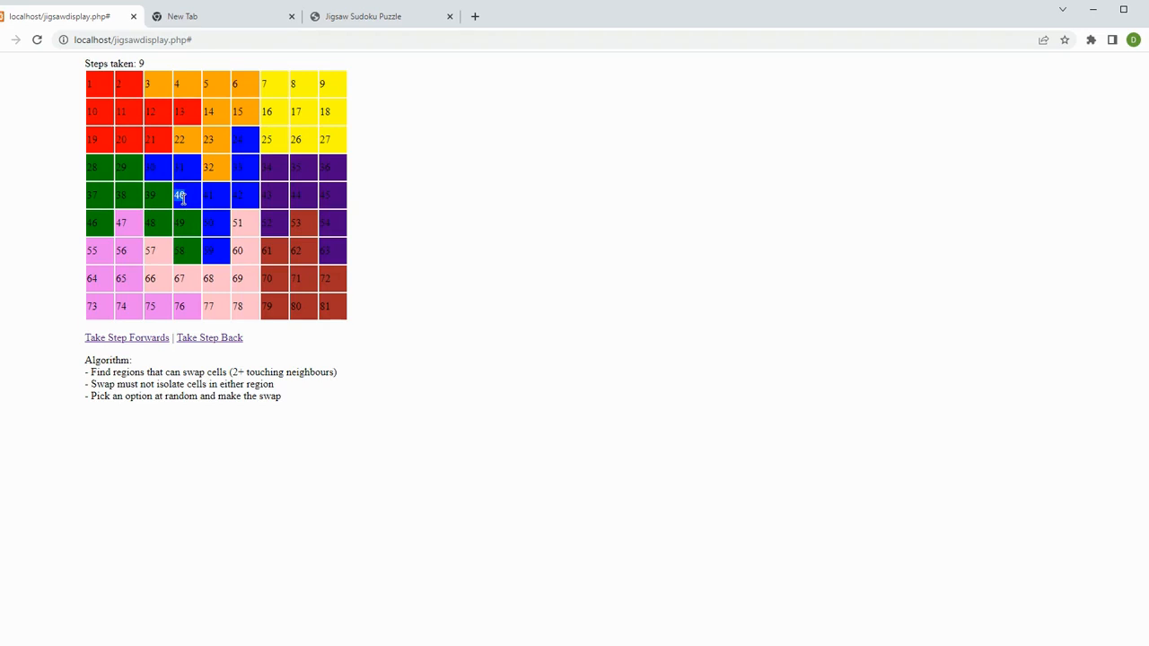
{"action": "mouse_move", "coordinate": [187, 196]}
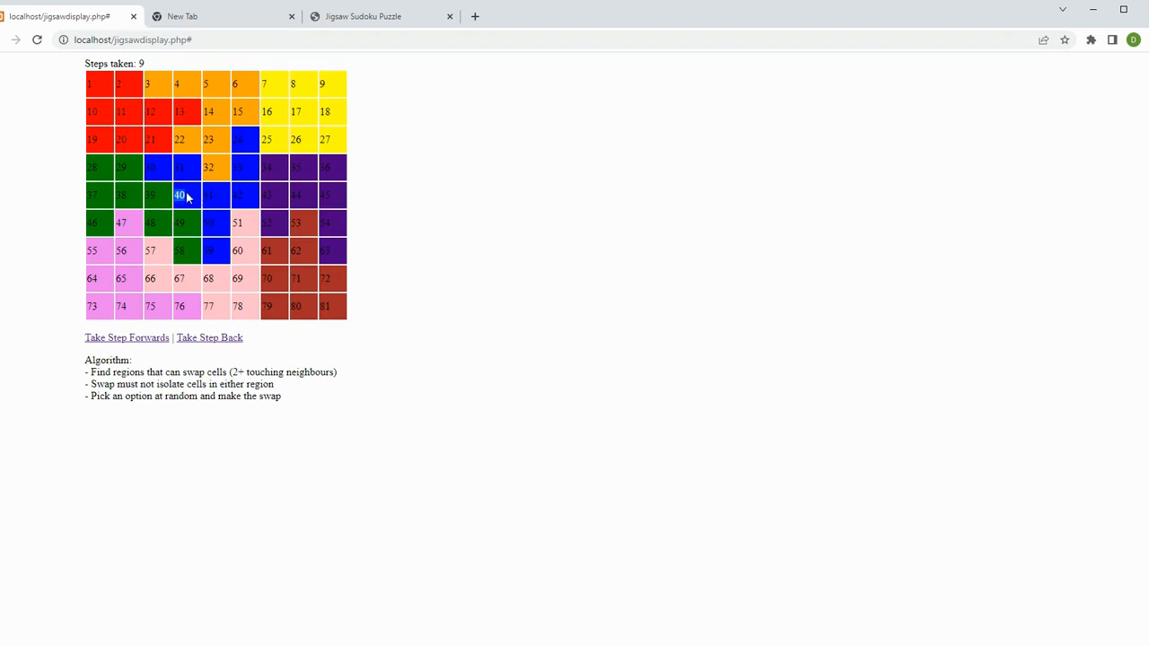
{"action": "mouse_move", "coordinate": [291, 388]}
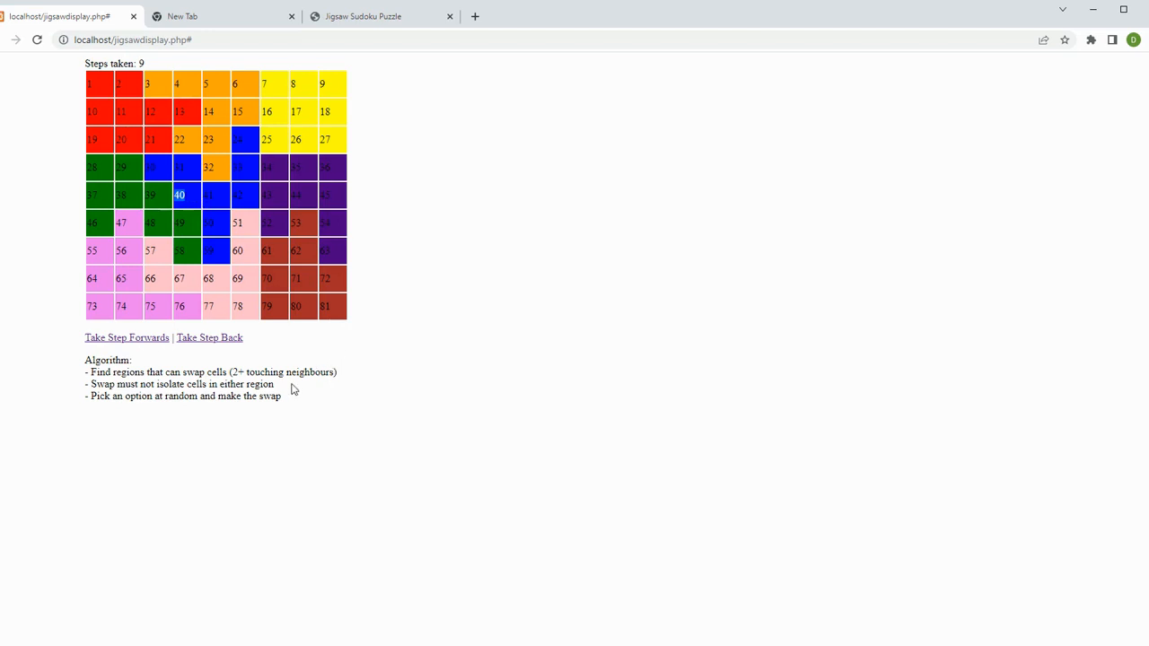
{"action": "mouse_move", "coordinate": [298, 393]}
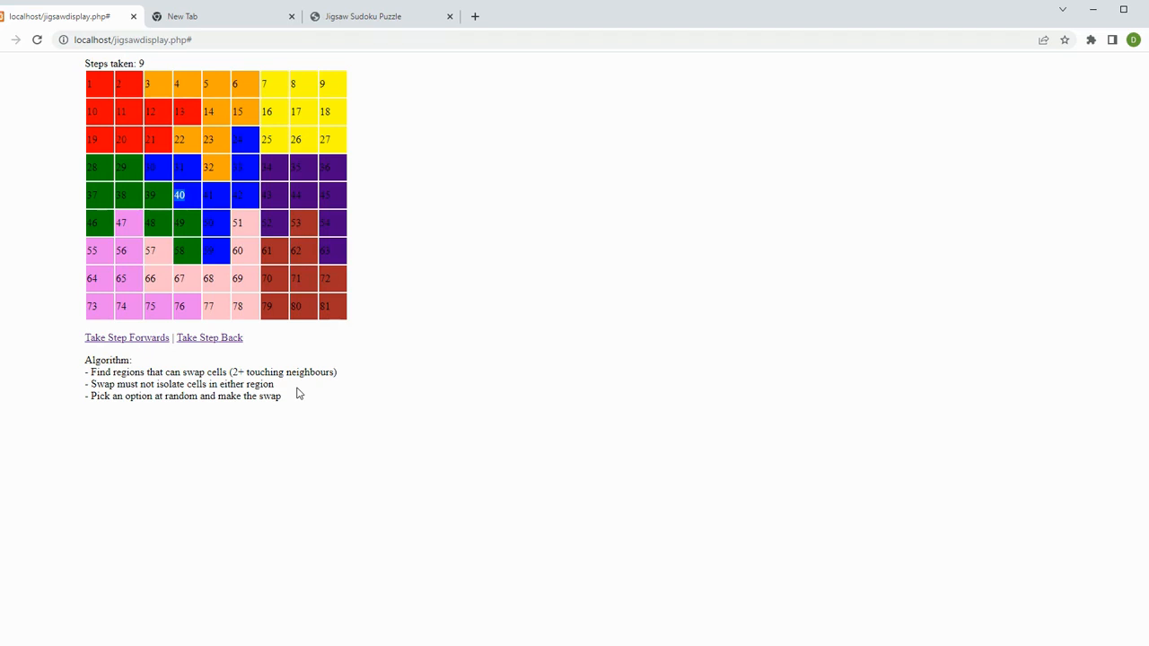
{"action": "mouse_move", "coordinate": [122, 165]}
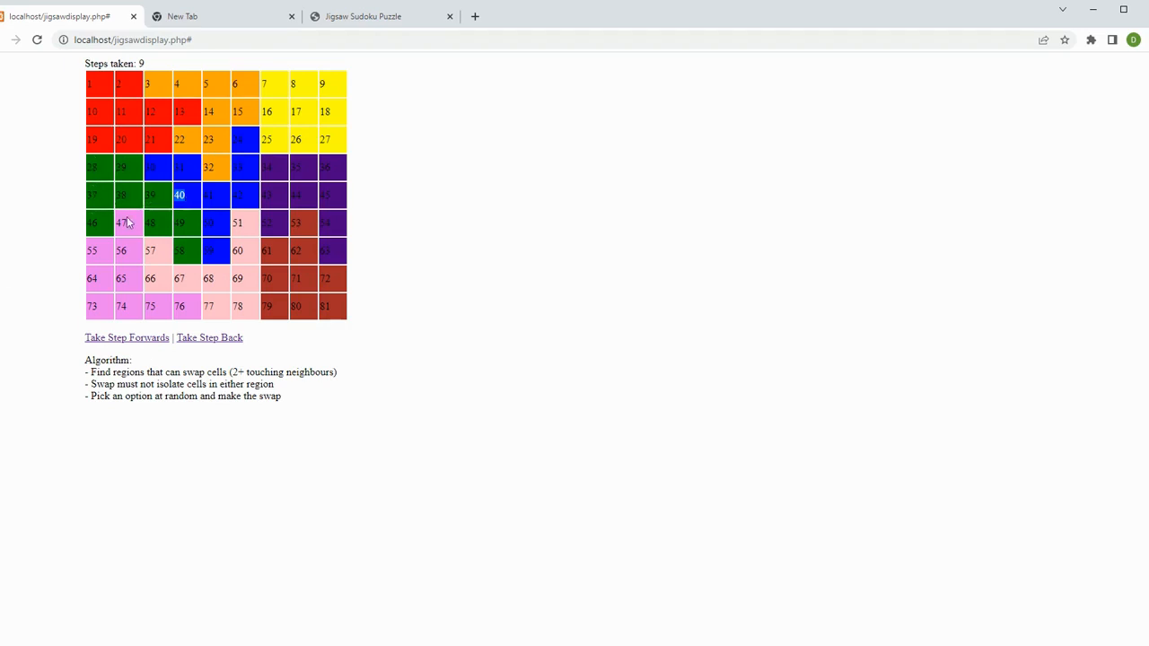
{"action": "mouse_move", "coordinate": [188, 263]}
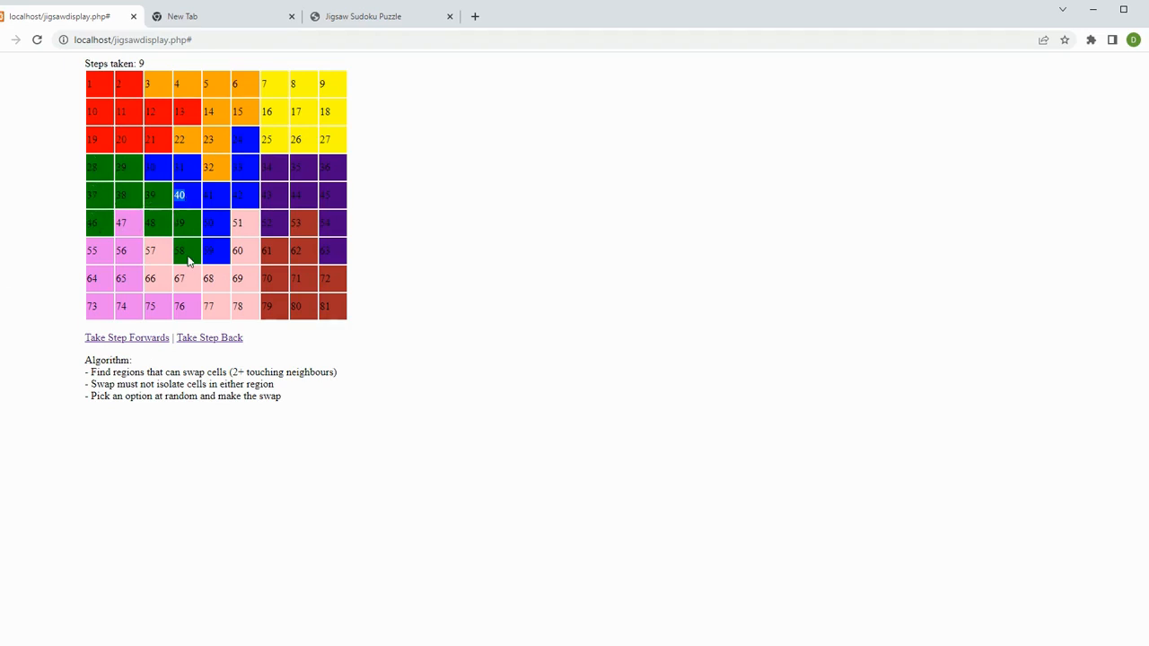
{"action": "mouse_move", "coordinate": [208, 252]}
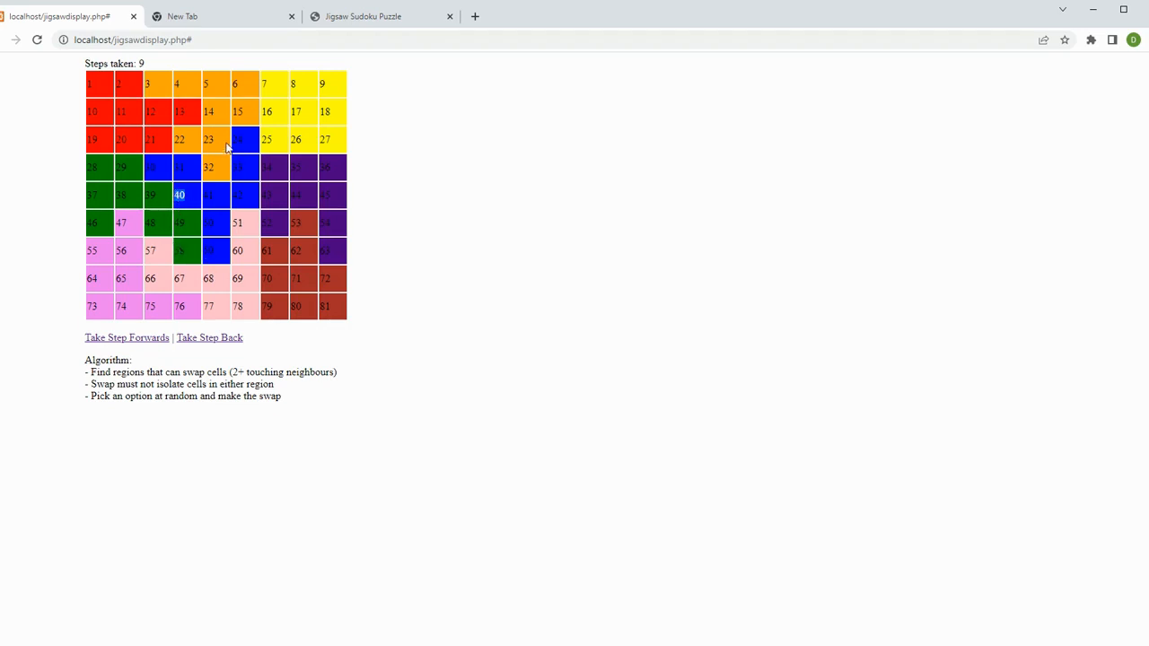
{"action": "mouse_move", "coordinate": [186, 169]}
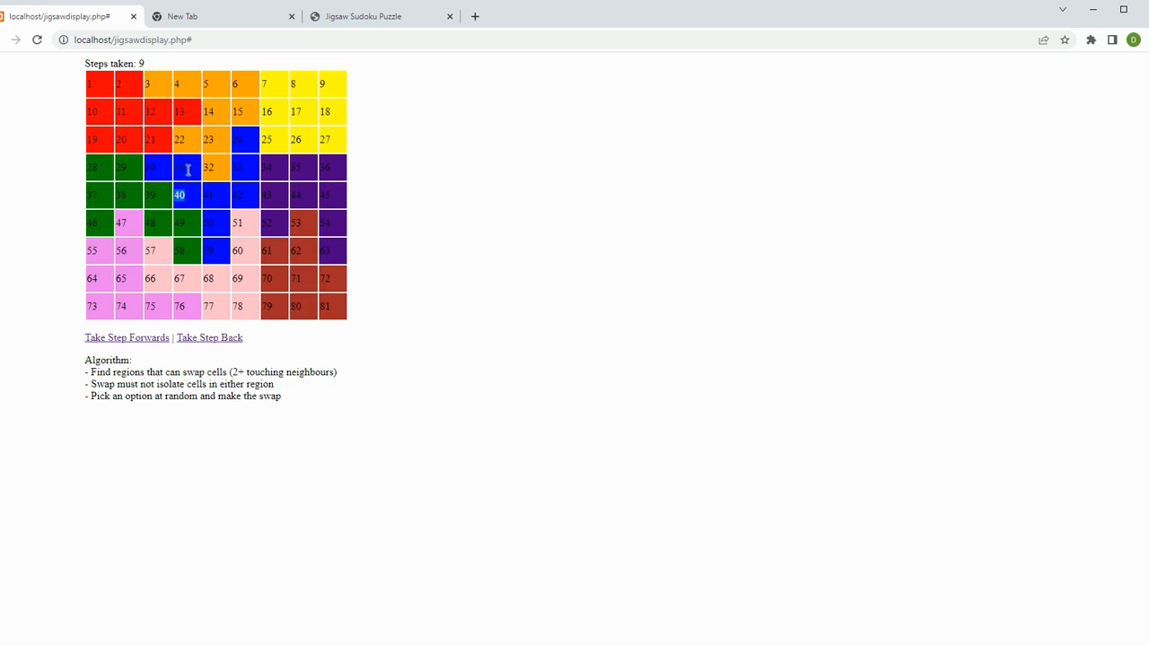
{"action": "mouse_move", "coordinate": [244, 199]}
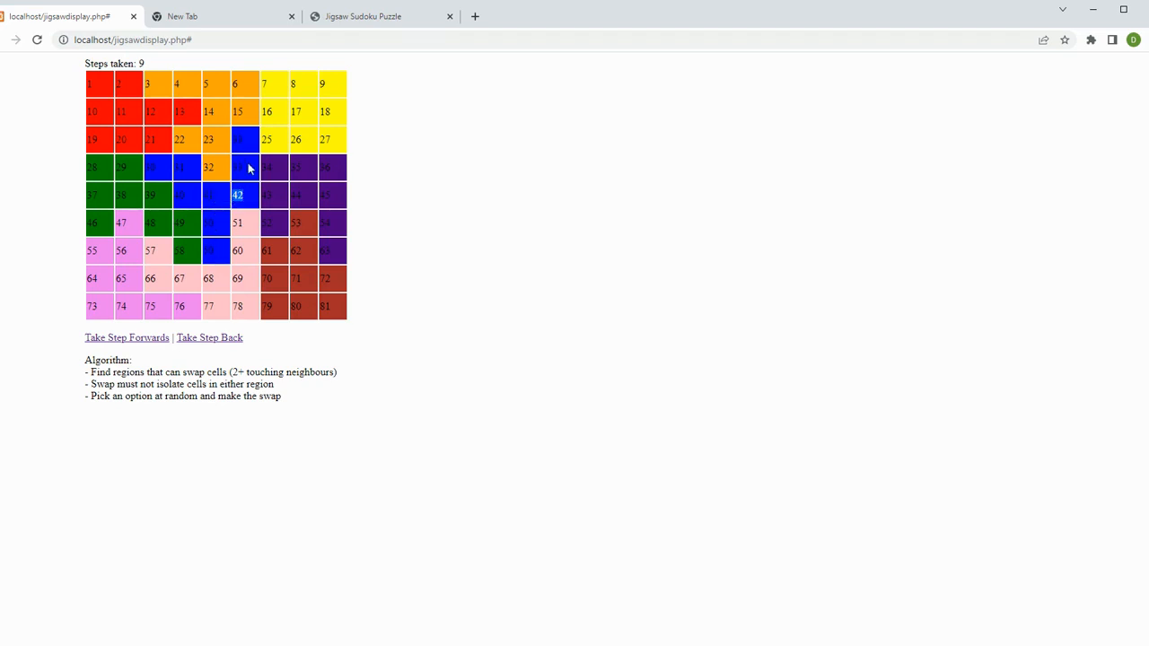
{"action": "mouse_move", "coordinate": [249, 158]}
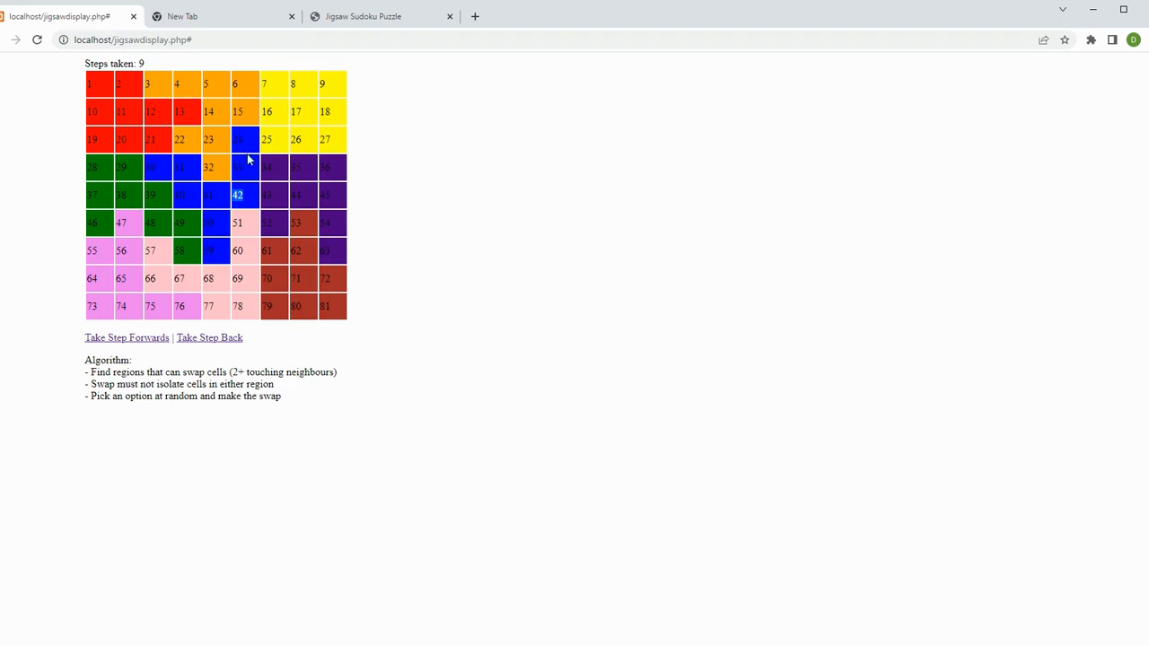
{"action": "mouse_move", "coordinate": [215, 204]}
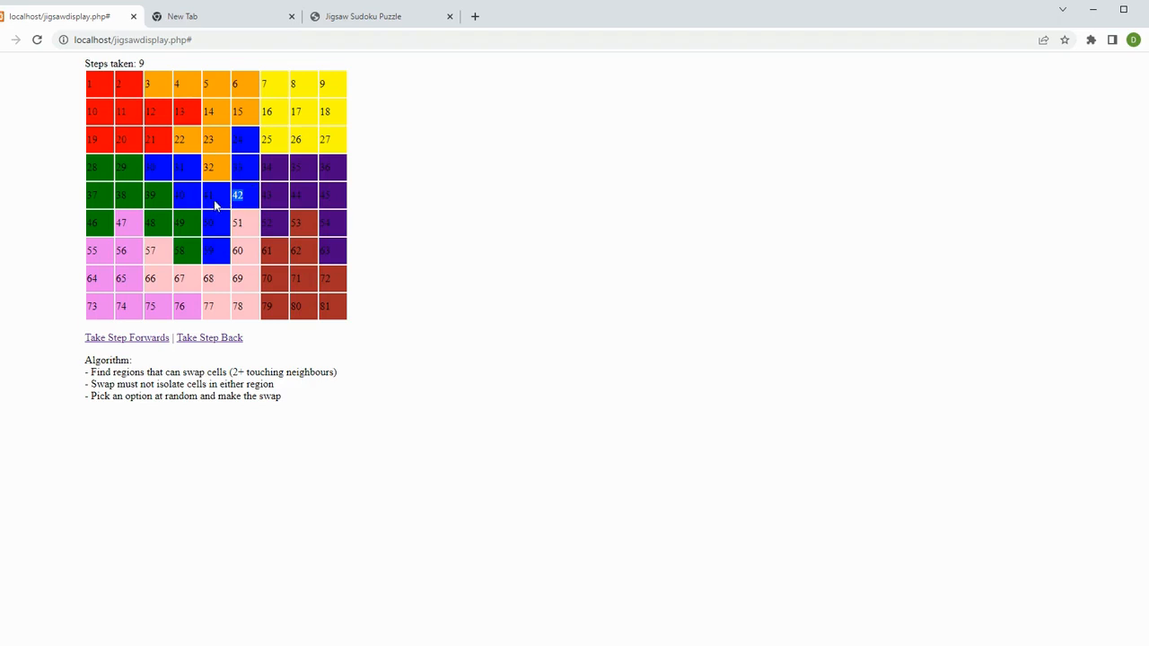
{"action": "mouse_move", "coordinate": [222, 205]}
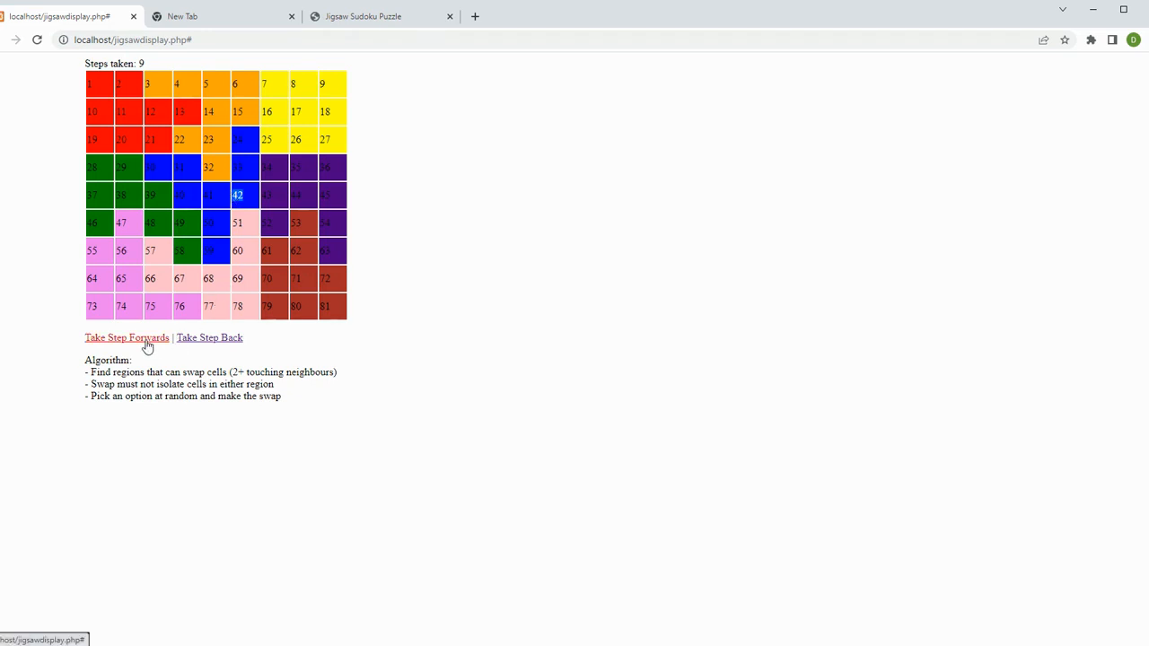
Step forwards thirteen times, taking the counter from 9 up to 30 with red, orange and green regions interlocking
{"action": "left_click", "coordinate": [125, 338]}
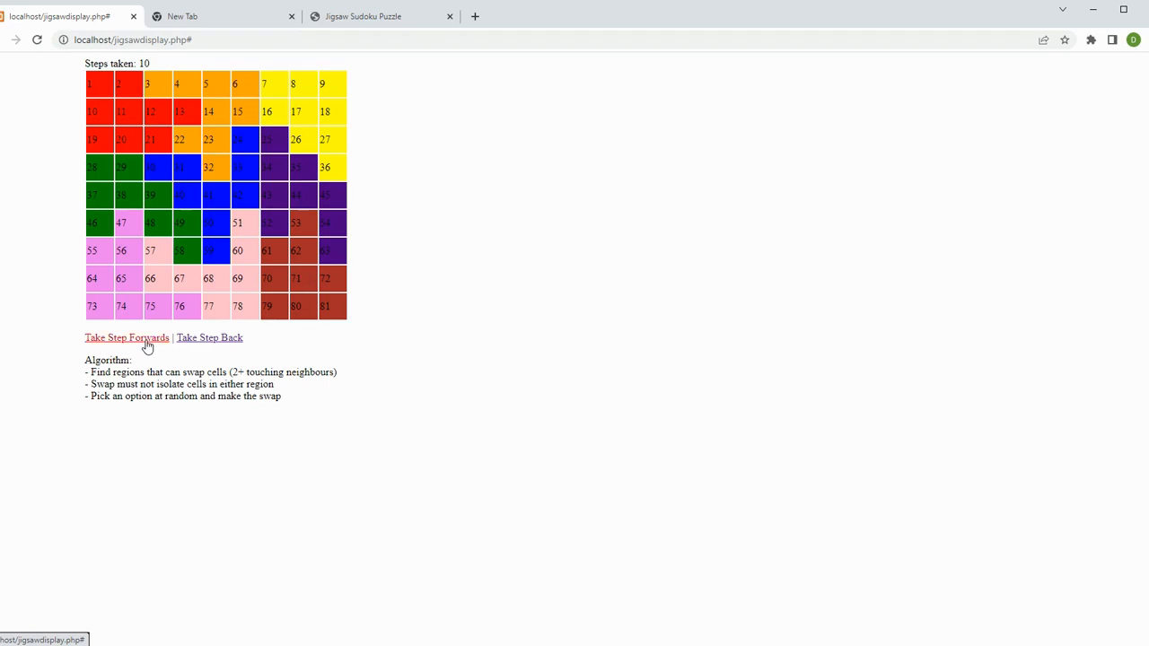
{"action": "left_click", "coordinate": [126, 337]}
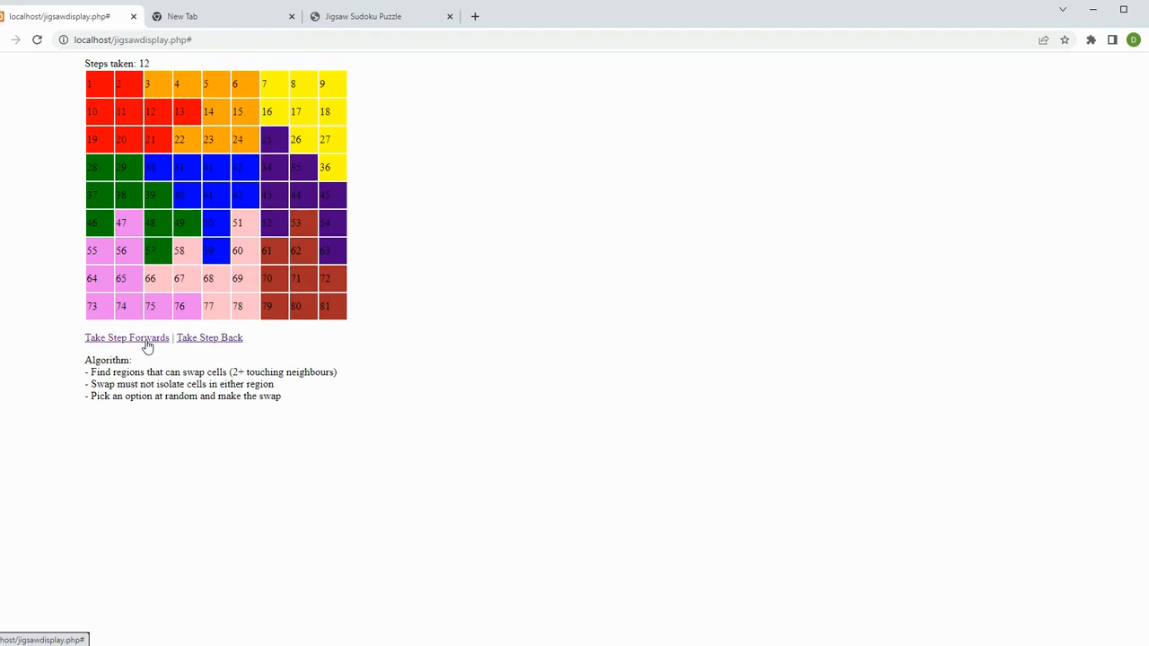
{"action": "left_click", "coordinate": [125, 338]}
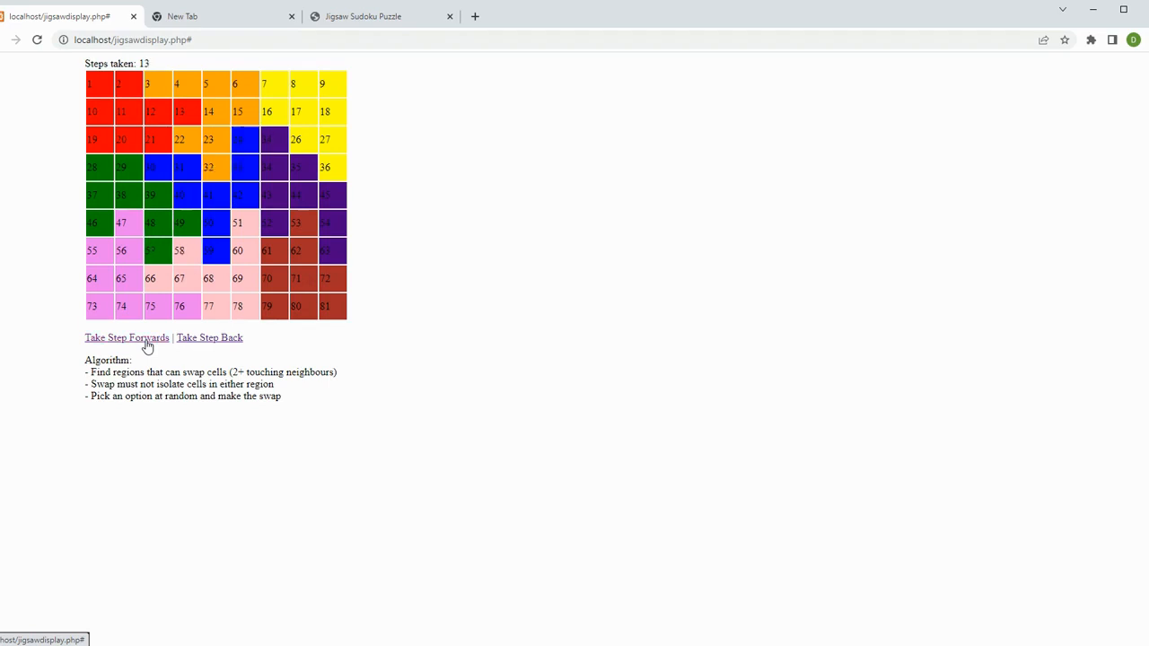
{"action": "left_click", "coordinate": [126, 338]}
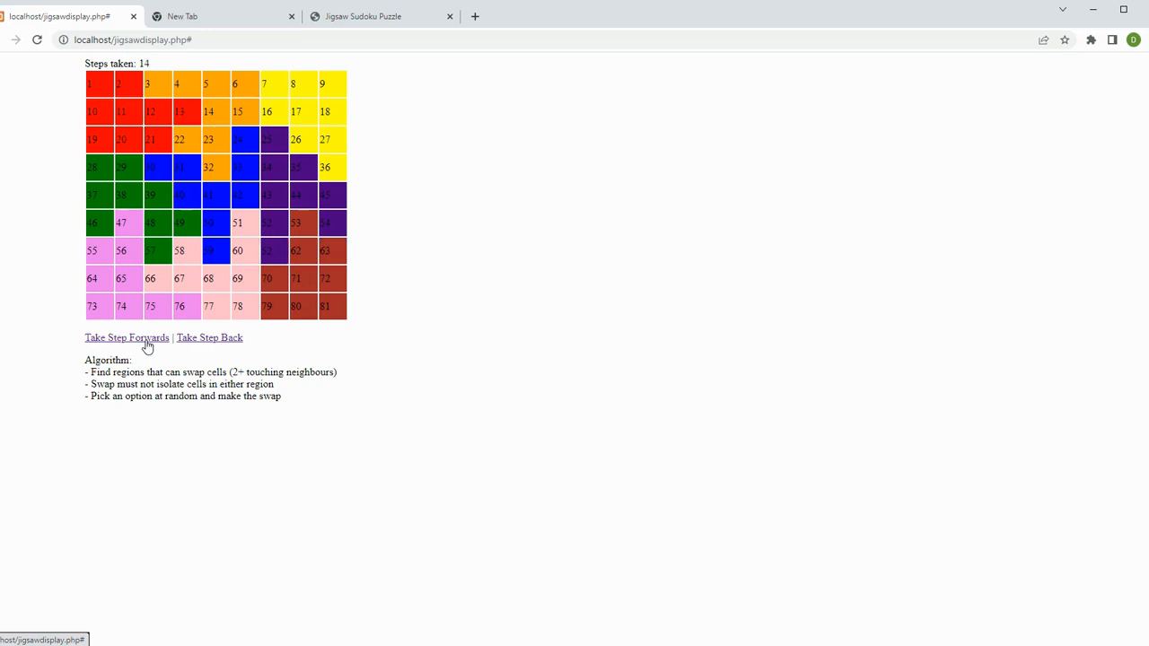
{"action": "left_click", "coordinate": [126, 338]}
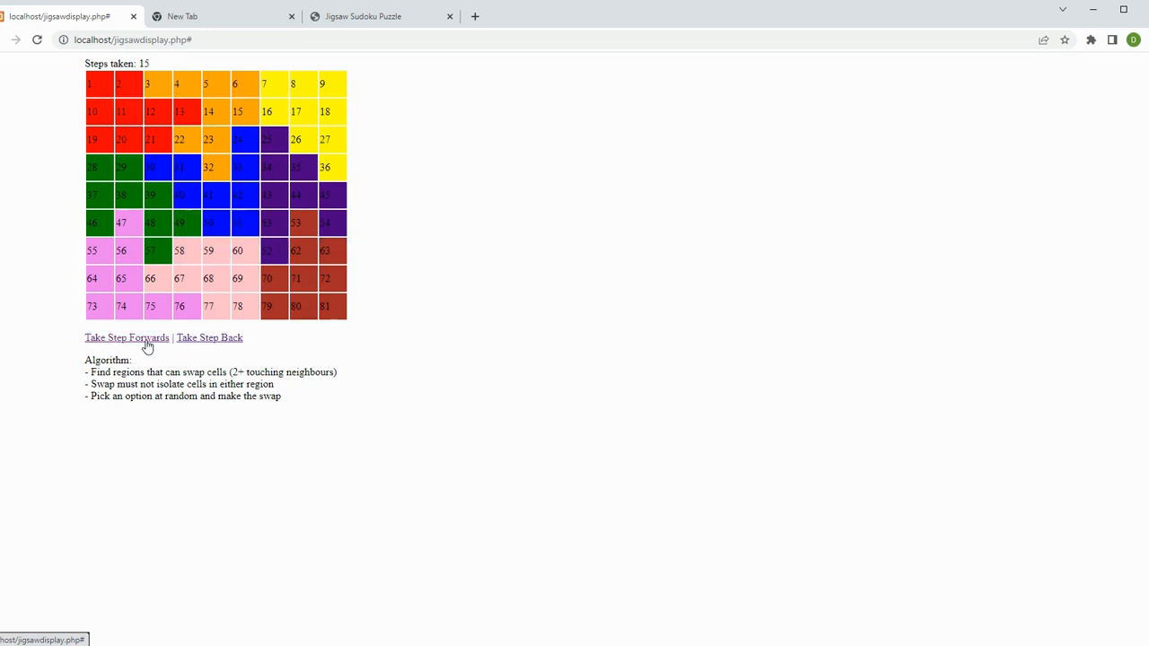
{"action": "left_click", "coordinate": [126, 338]}
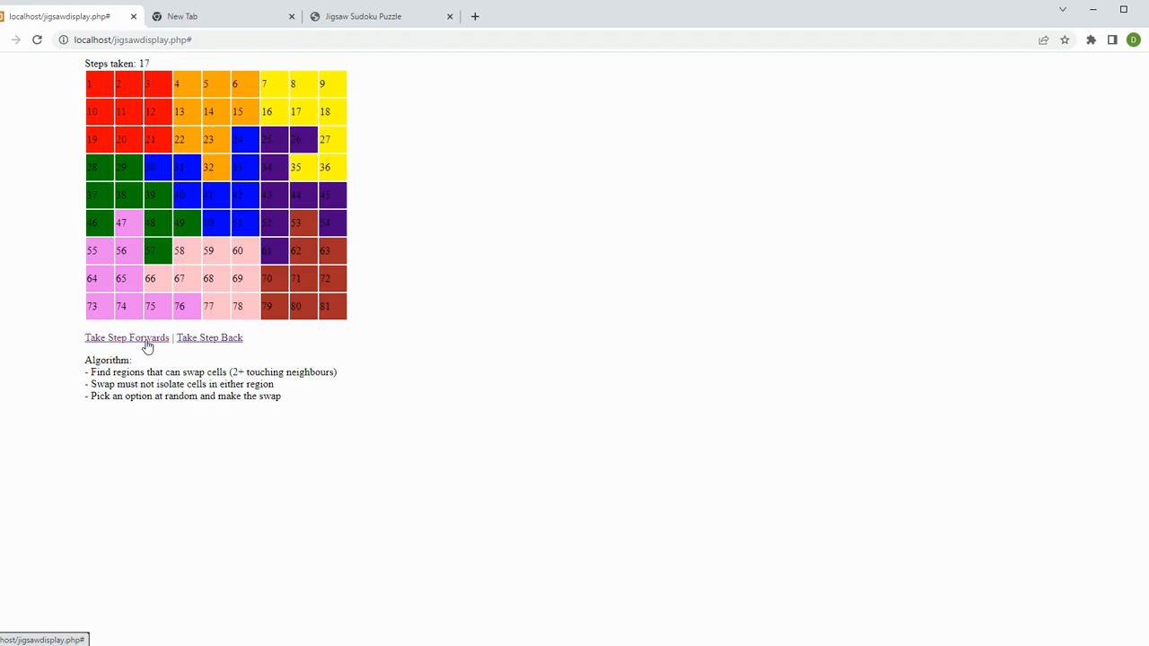
{"action": "left_click", "coordinate": [125, 337]}
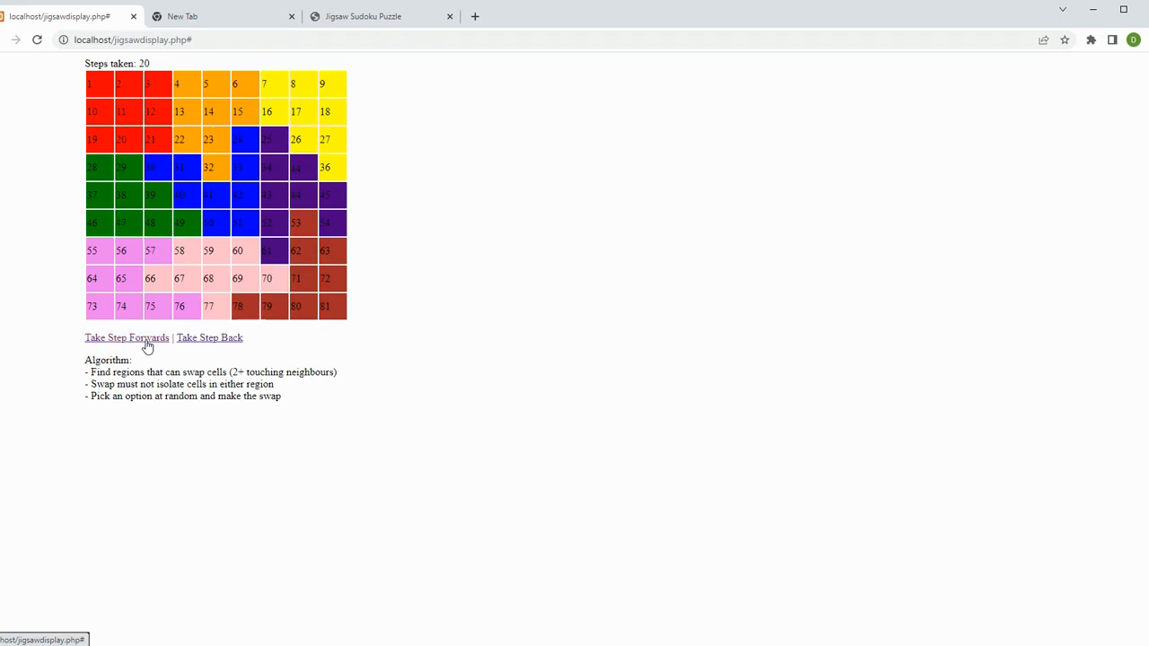
{"action": "left_click", "coordinate": [126, 337]}
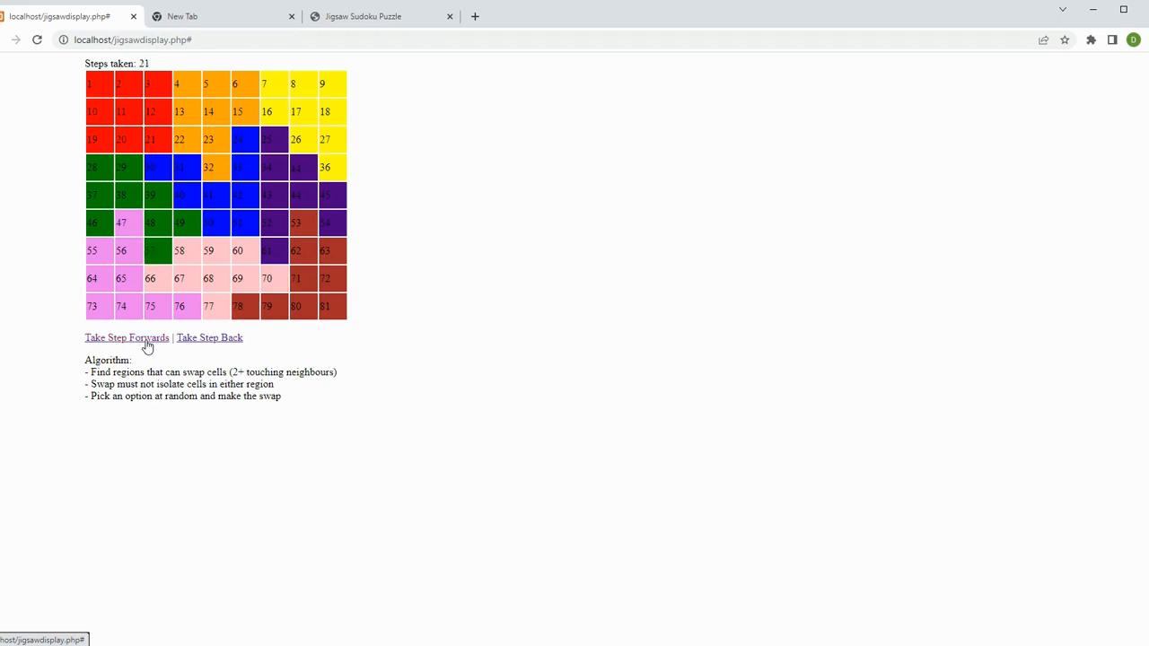
{"action": "left_click", "coordinate": [126, 338]}
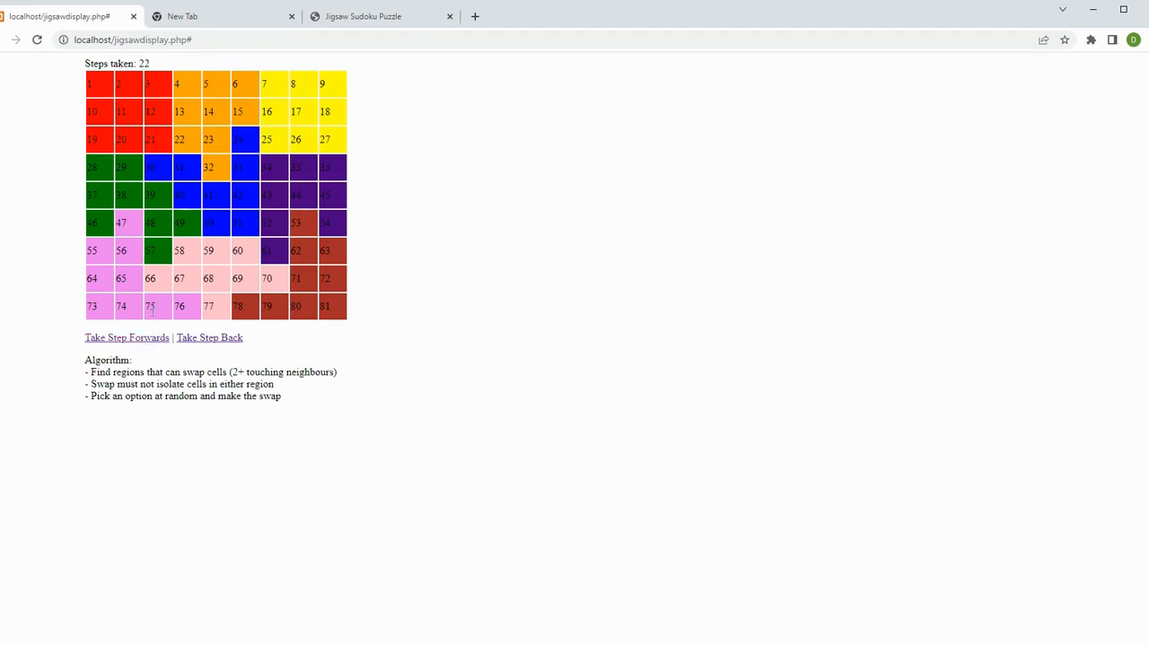
{"action": "left_click", "coordinate": [126, 337]}
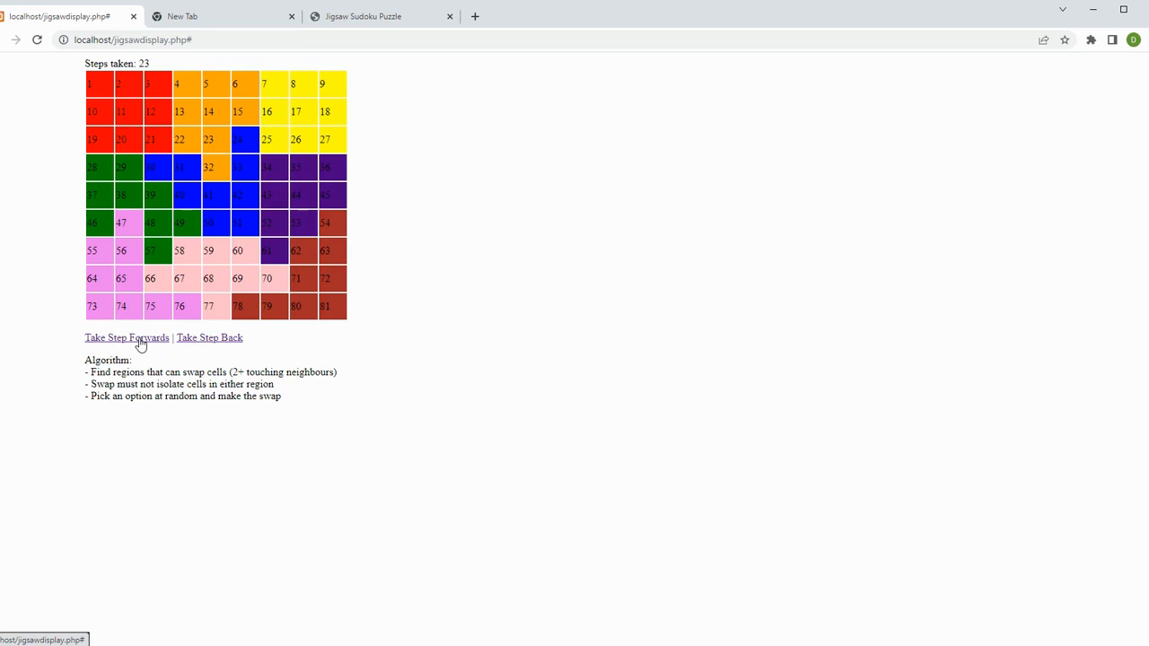
{"action": "left_click", "coordinate": [125, 338]}
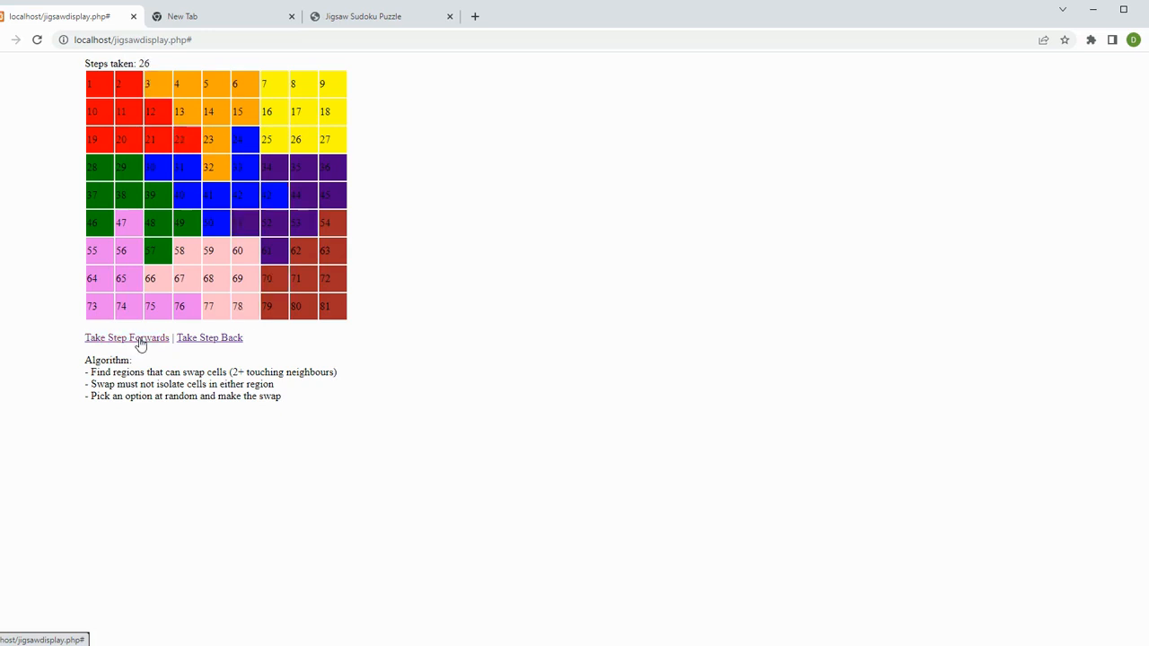
{"action": "left_click", "coordinate": [126, 338]}
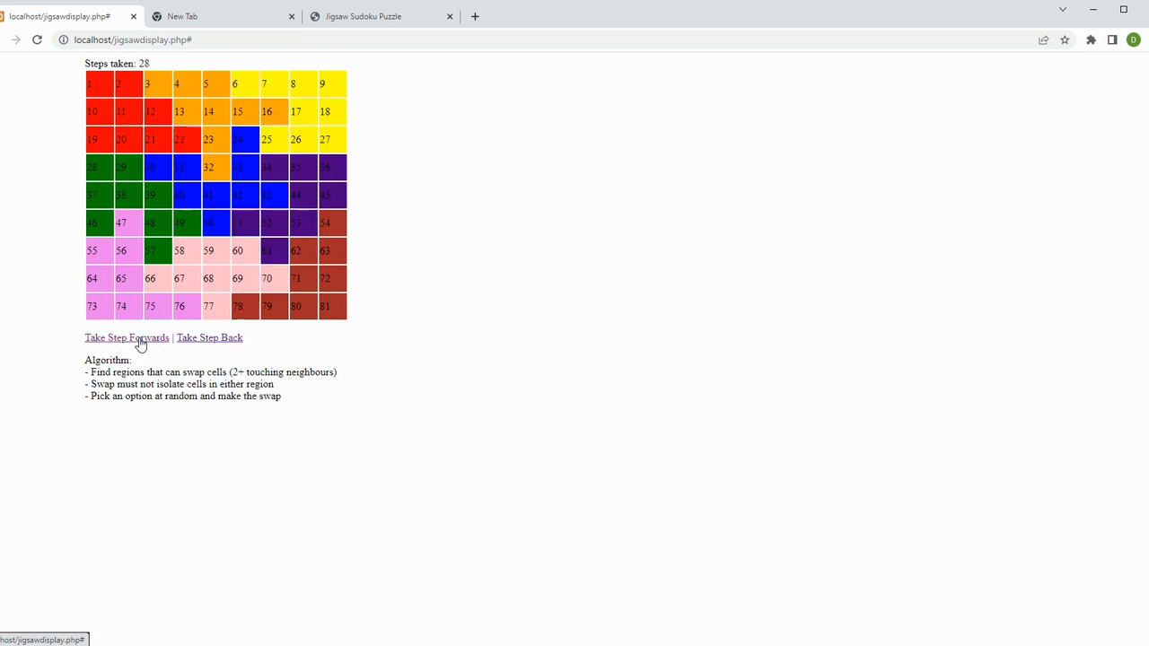
{"action": "left_click", "coordinate": [125, 337]}
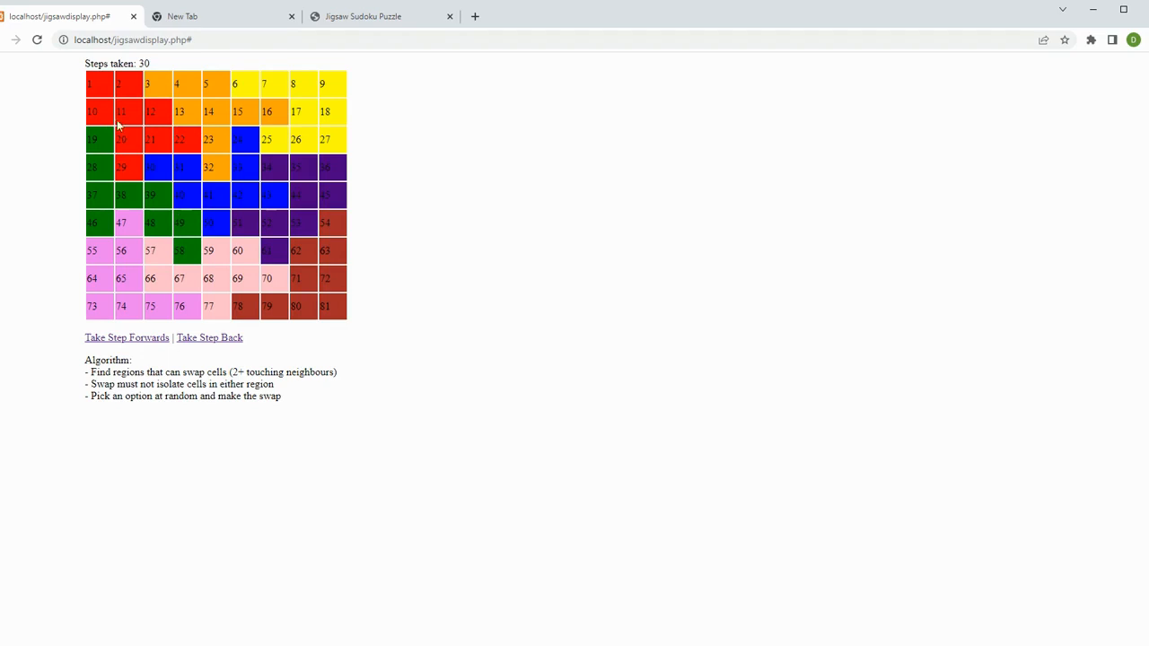
{"action": "mouse_move", "coordinate": [143, 158]}
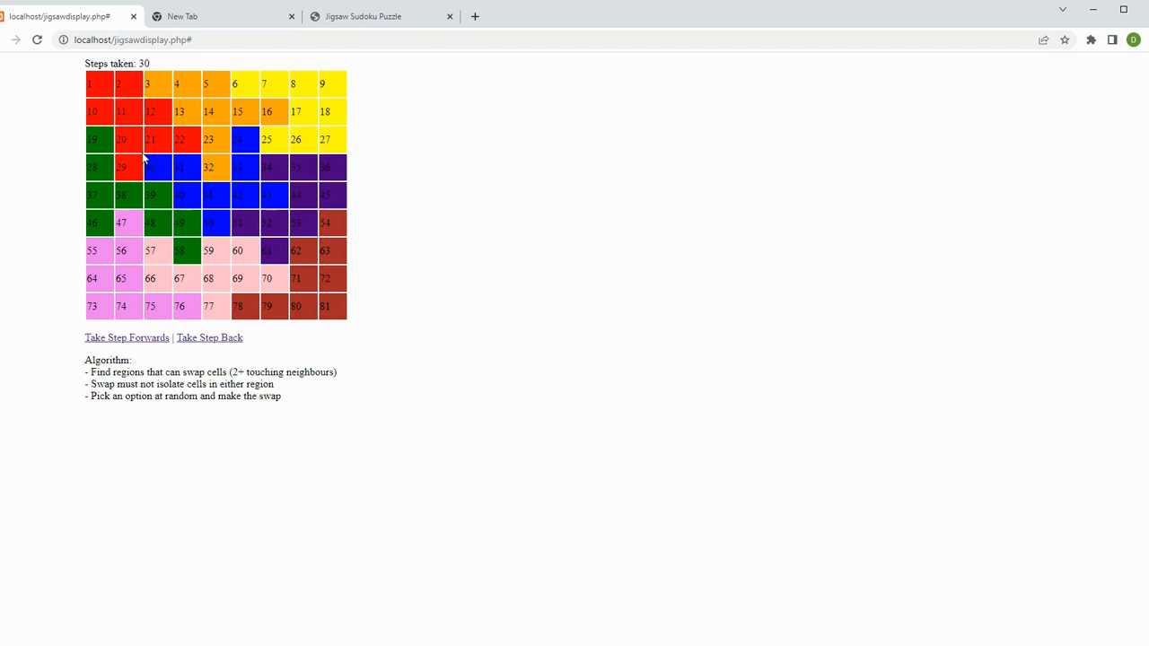
{"action": "mouse_move", "coordinate": [341, 371]}
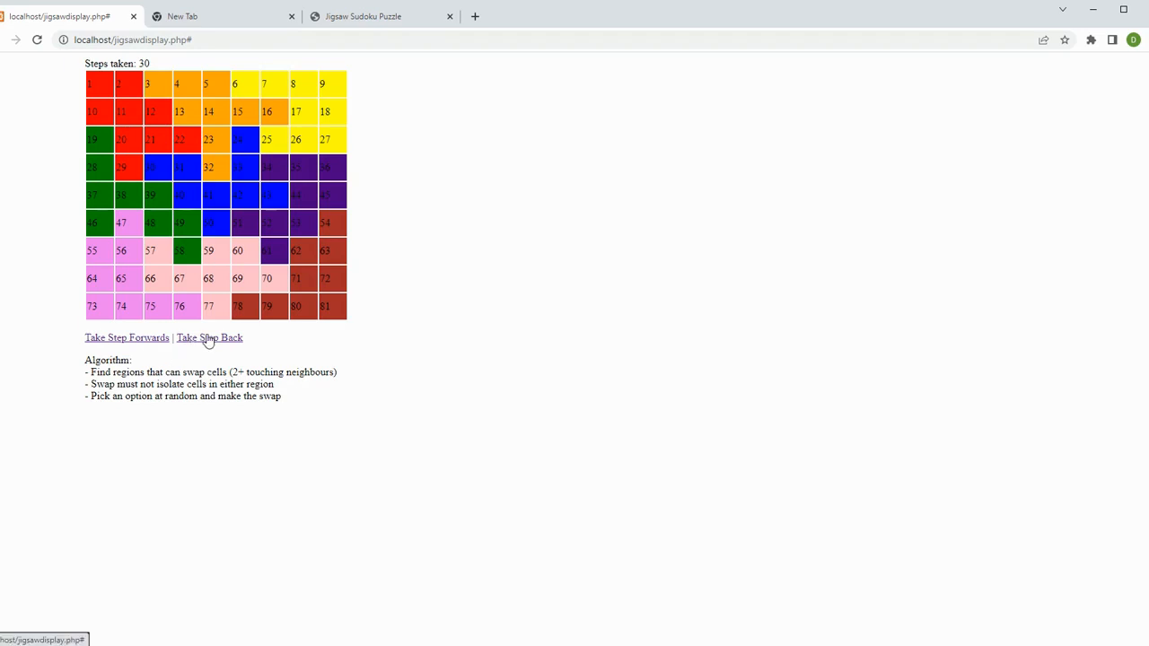
Step back repeatedly until Steps taken reads 0 and the plain 3×3 block regions are restored
{"action": "left_click", "coordinate": [208, 338]}
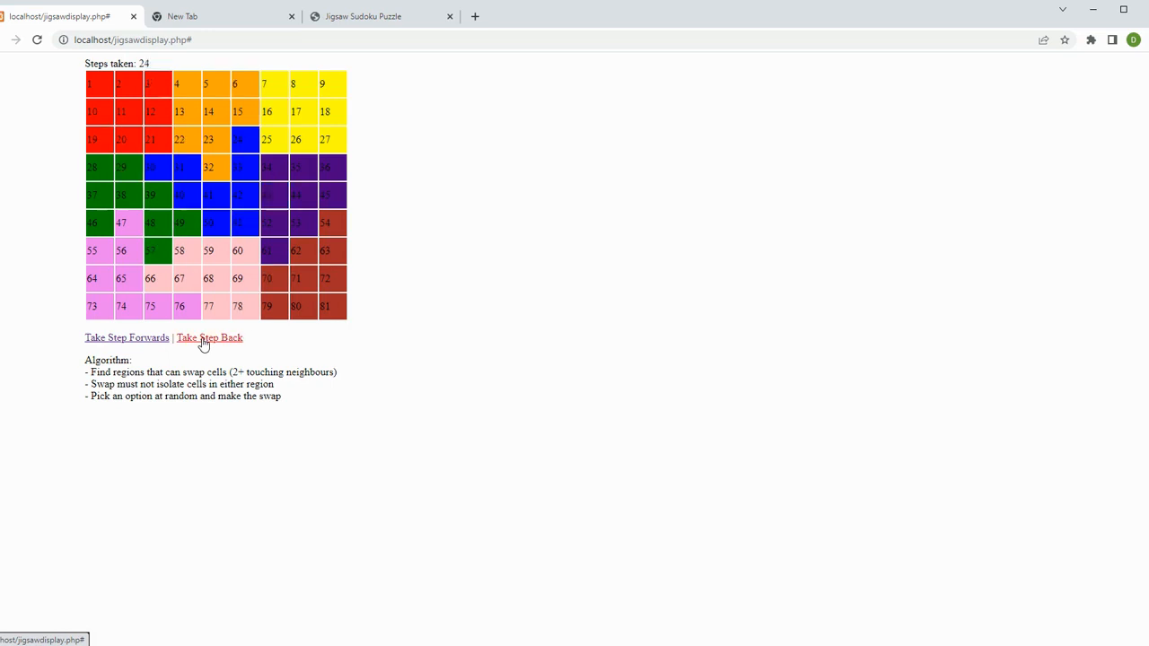
{"action": "left_click", "coordinate": [208, 338]}
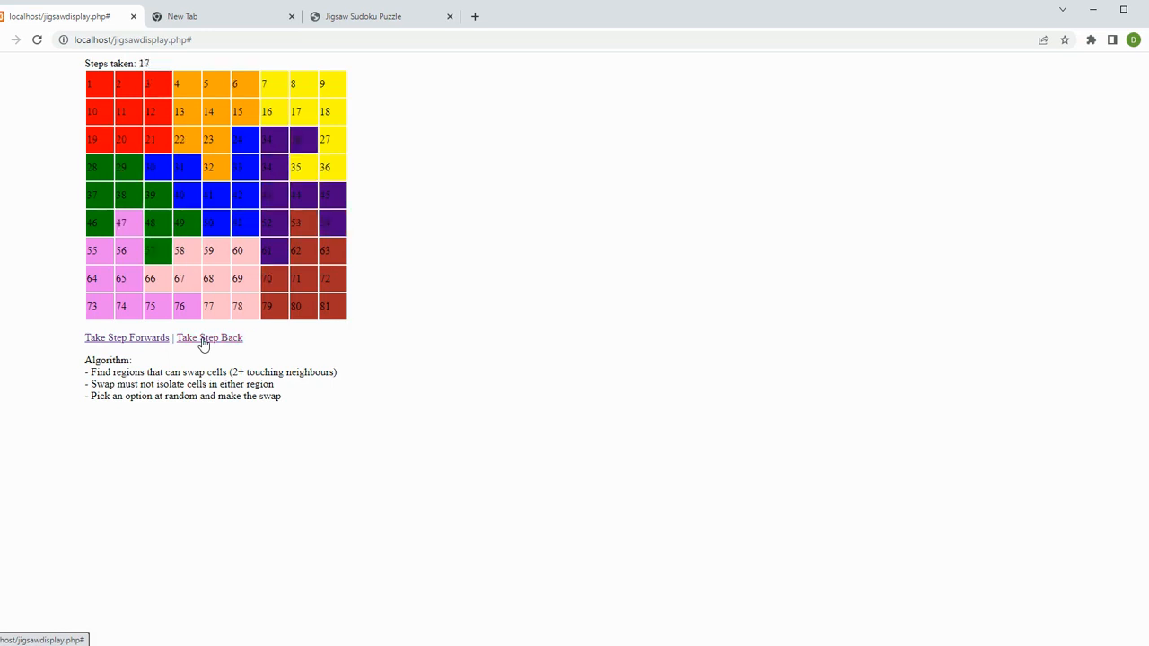
{"action": "left_click", "coordinate": [208, 338]}
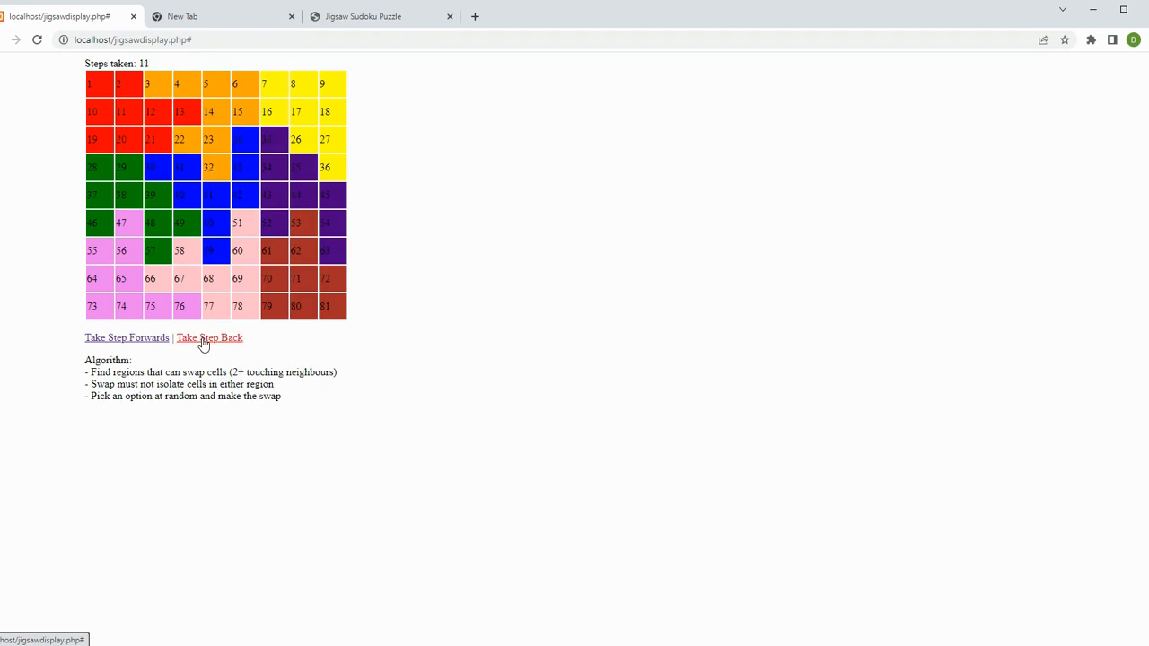
{"action": "left_click", "coordinate": [208, 338]}
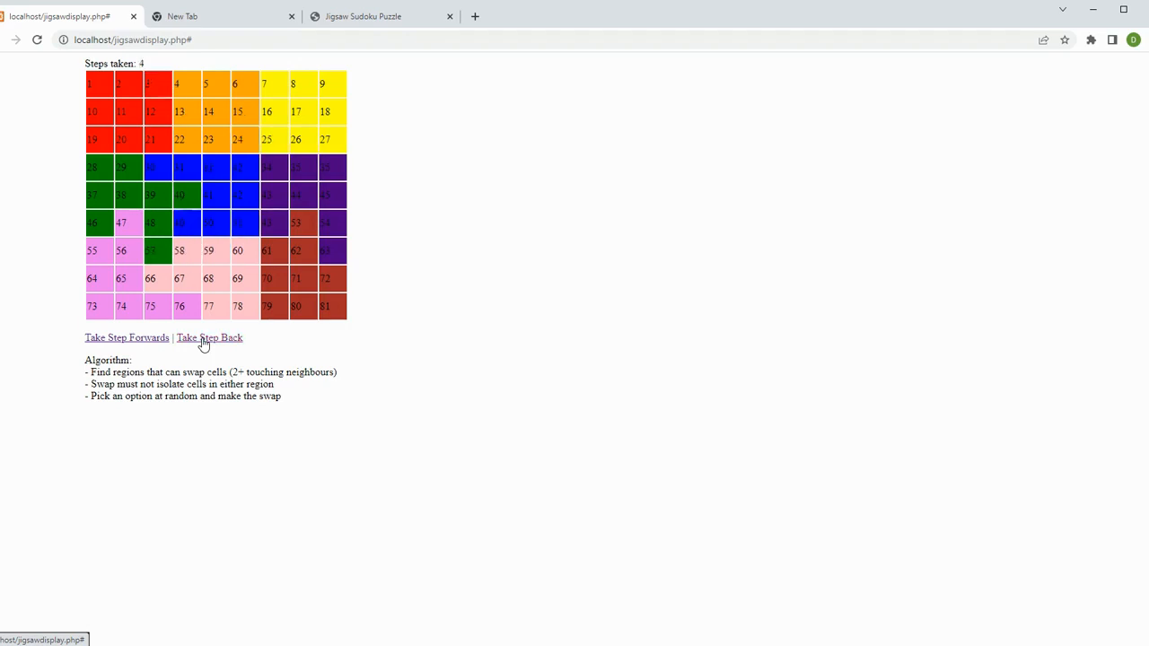
{"action": "left_click", "coordinate": [209, 337]}
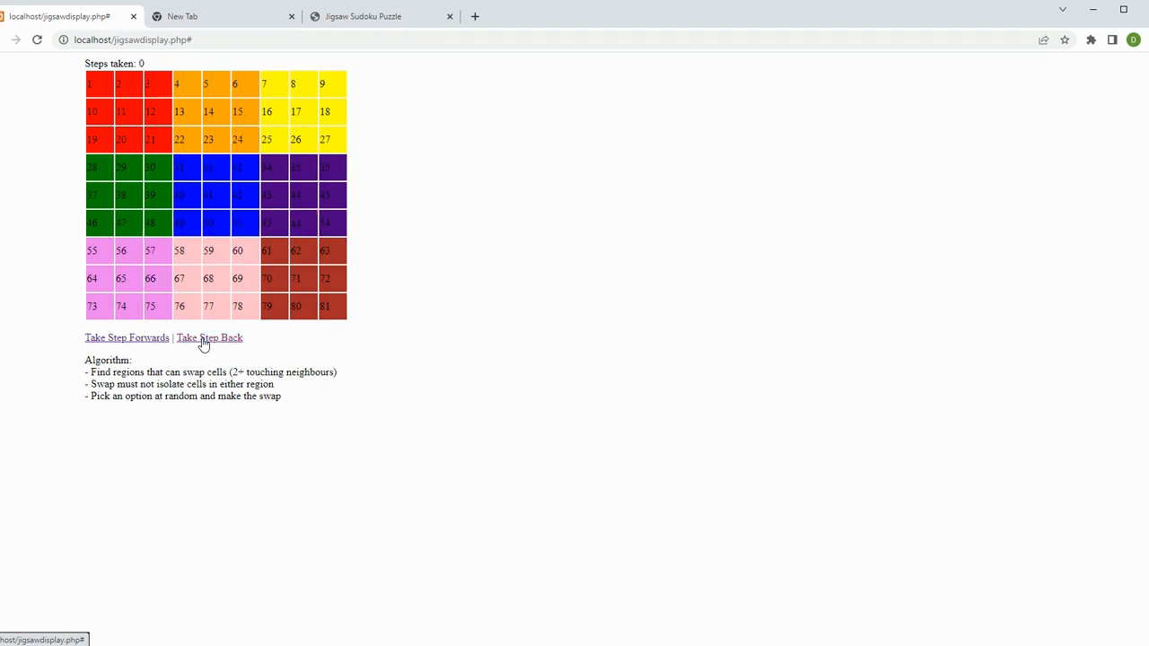